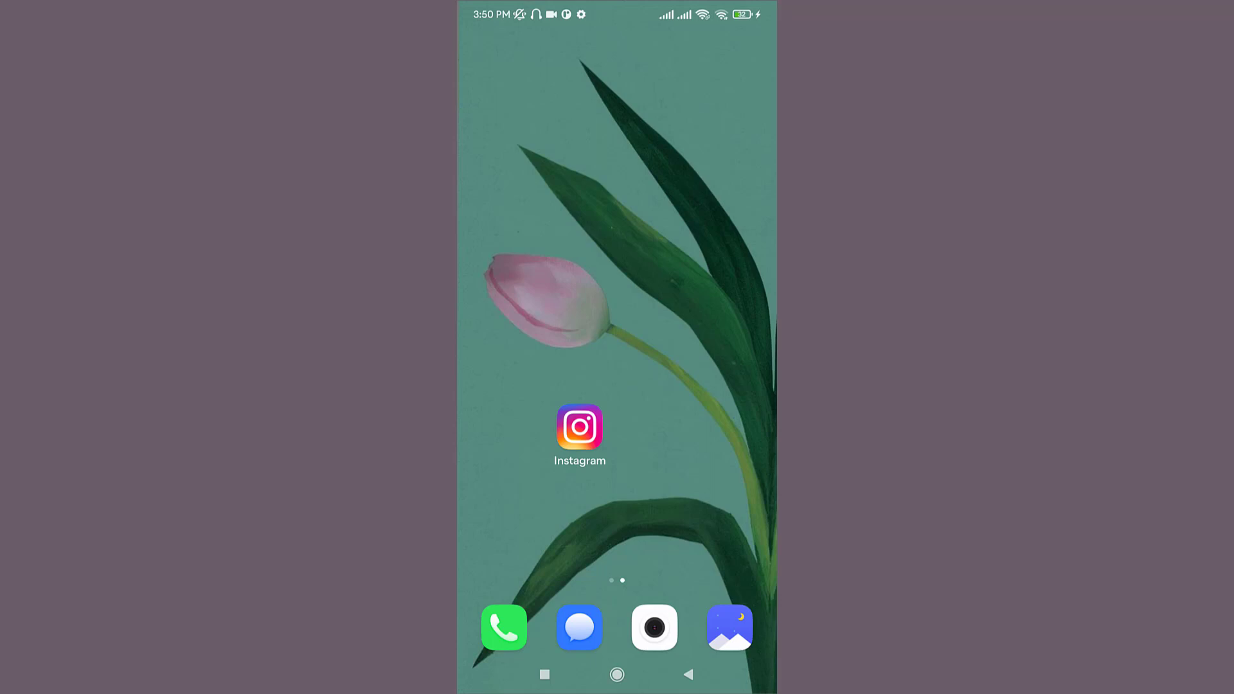
{"action": "mouse_move", "coordinate": [606, 400]}
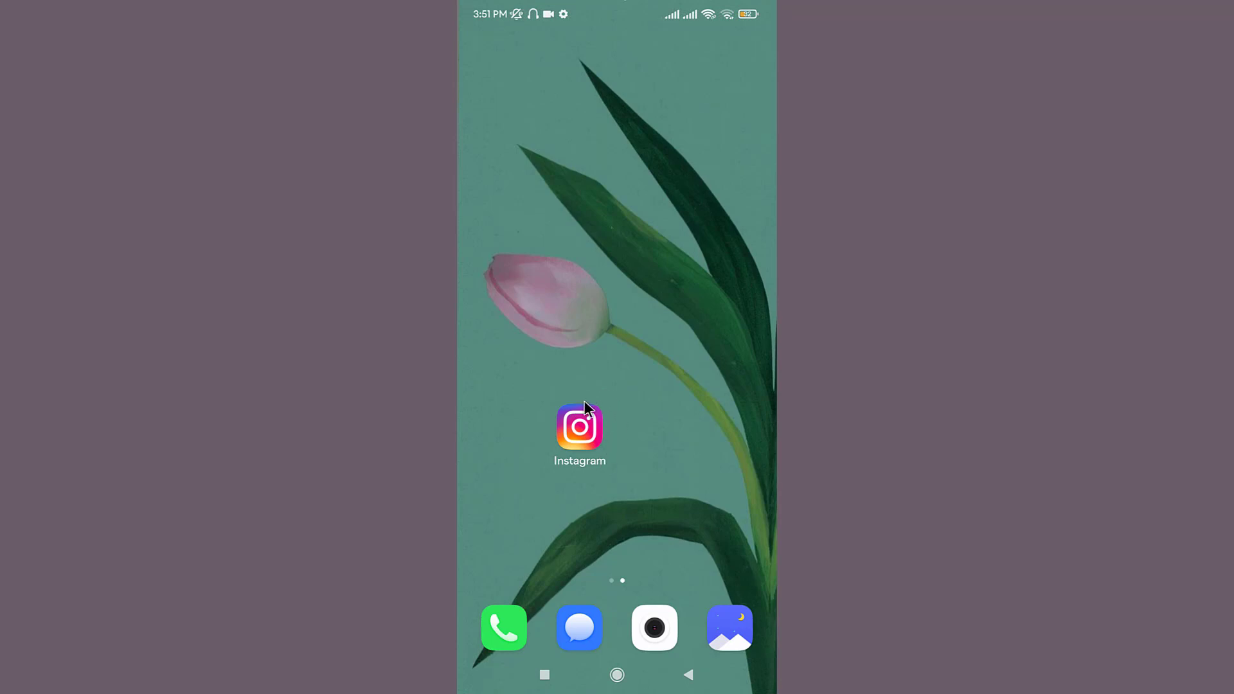
Launch Instagram from the phone's home screen to reach the home feed.
{"action": "left_click", "coordinate": [579, 429]}
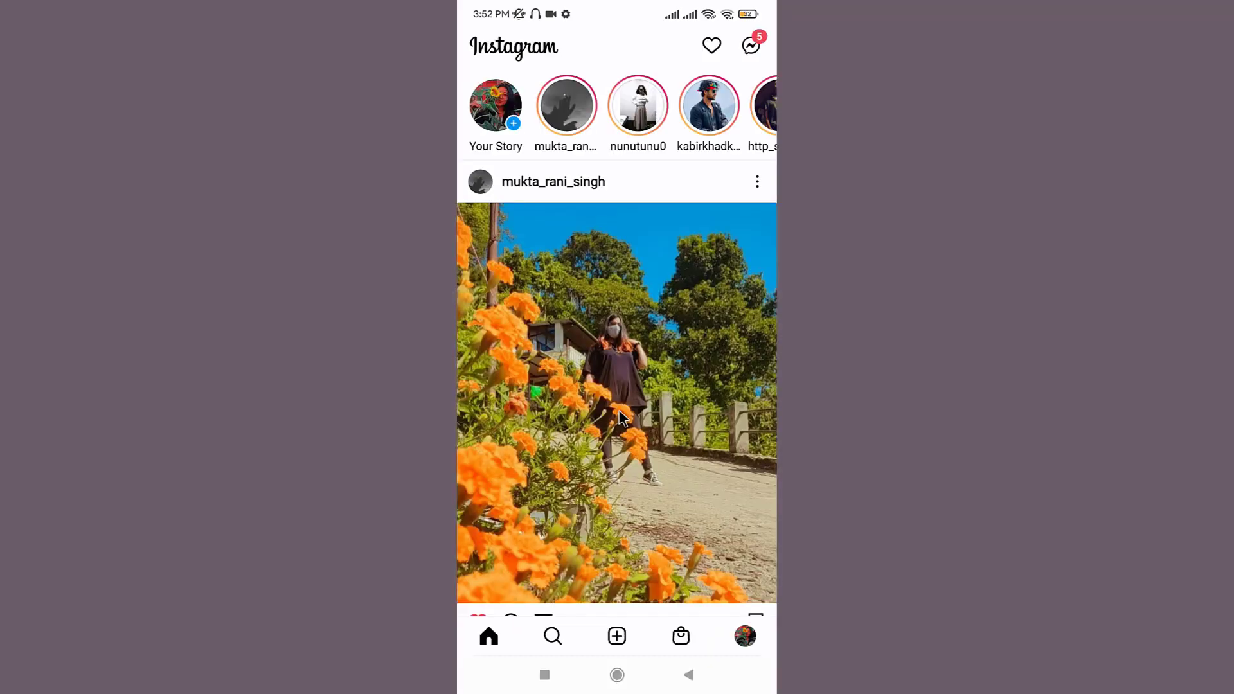
{"action": "mouse_move", "coordinate": [626, 425]}
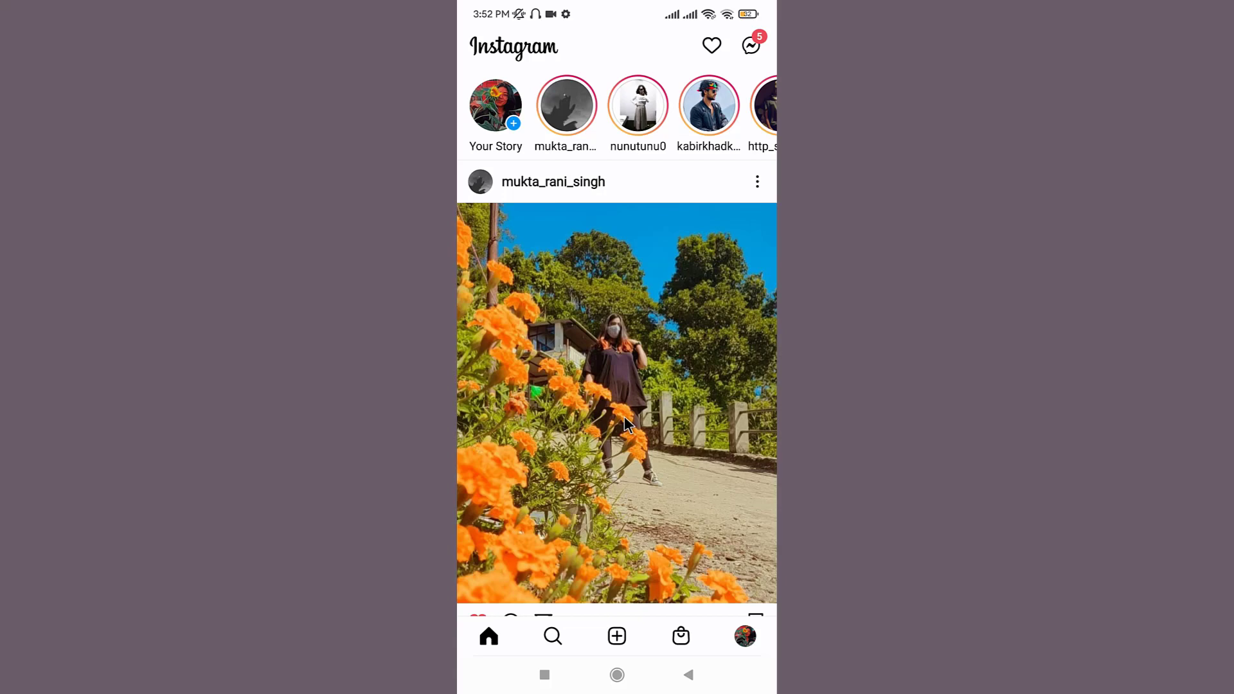
{"action": "mouse_move", "coordinate": [738, 636]}
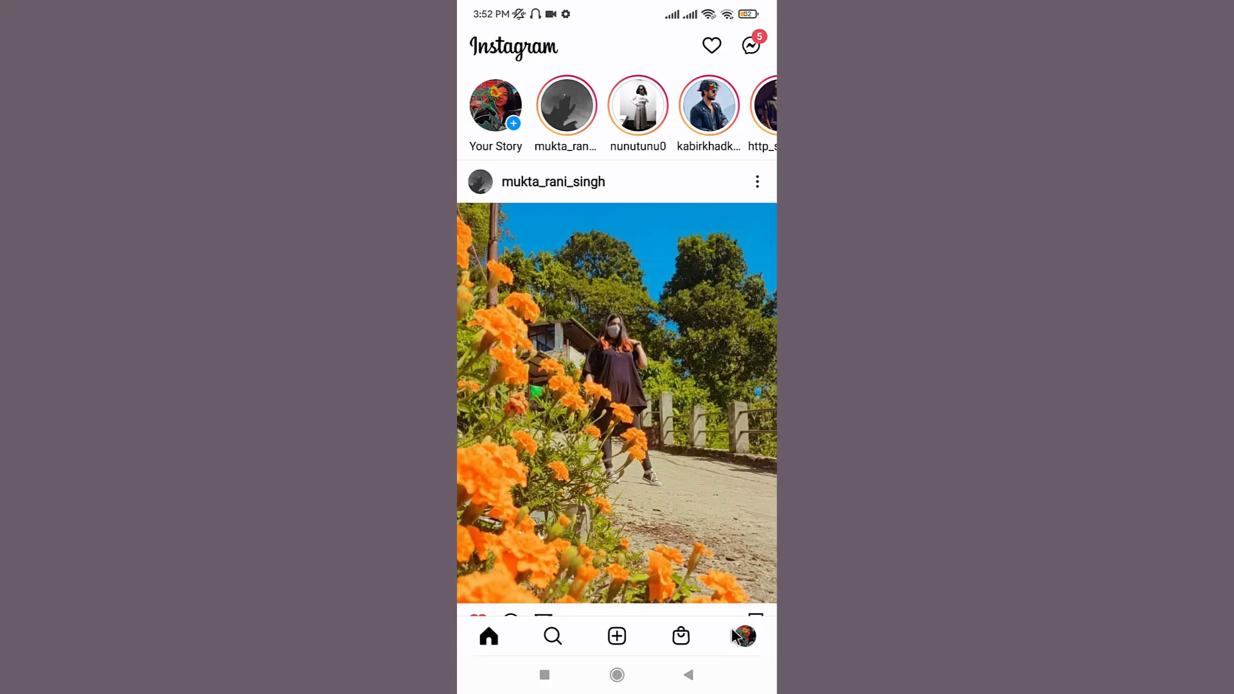
Go to the own profile and reach Settings through the profile menu.
{"action": "left_click", "coordinate": [743, 637]}
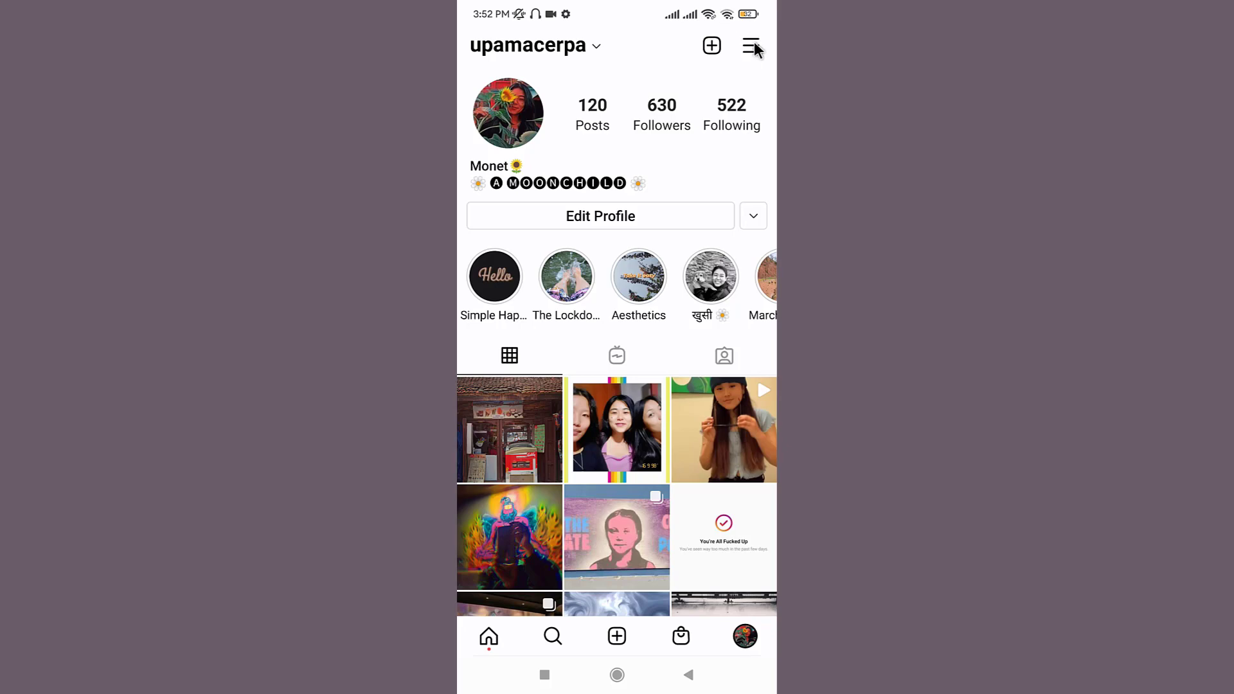
{"action": "mouse_move", "coordinate": [754, 58]}
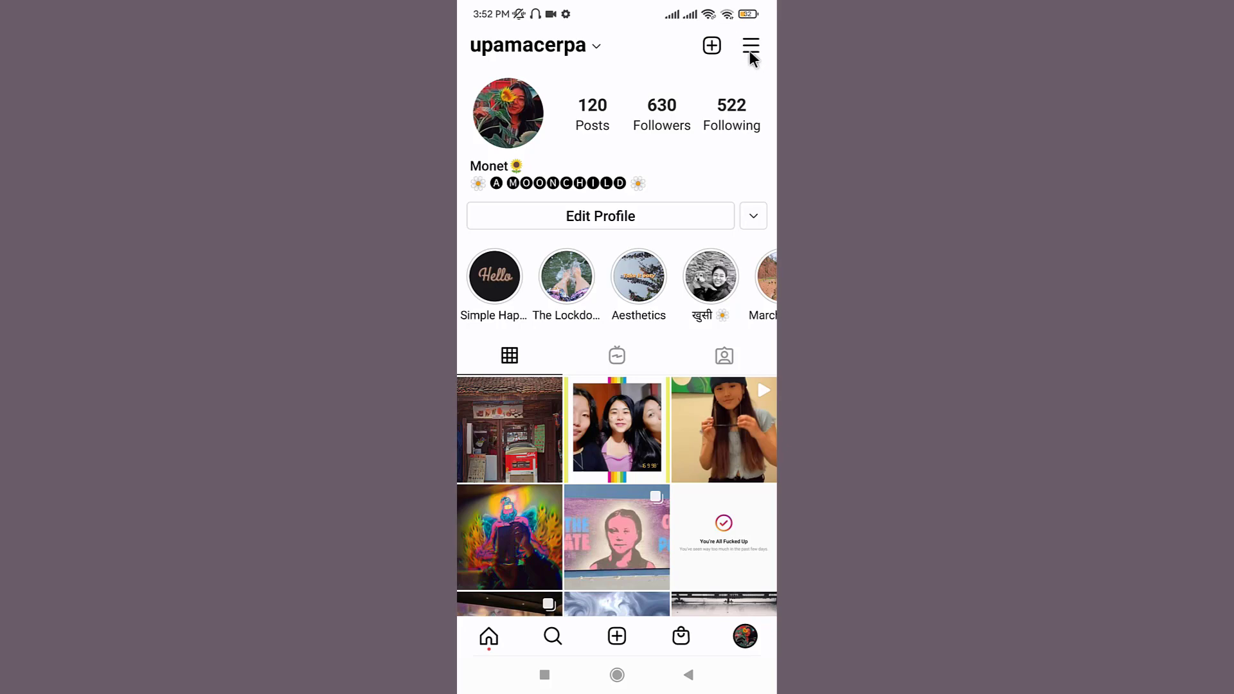
{"action": "left_click", "coordinate": [749, 45]}
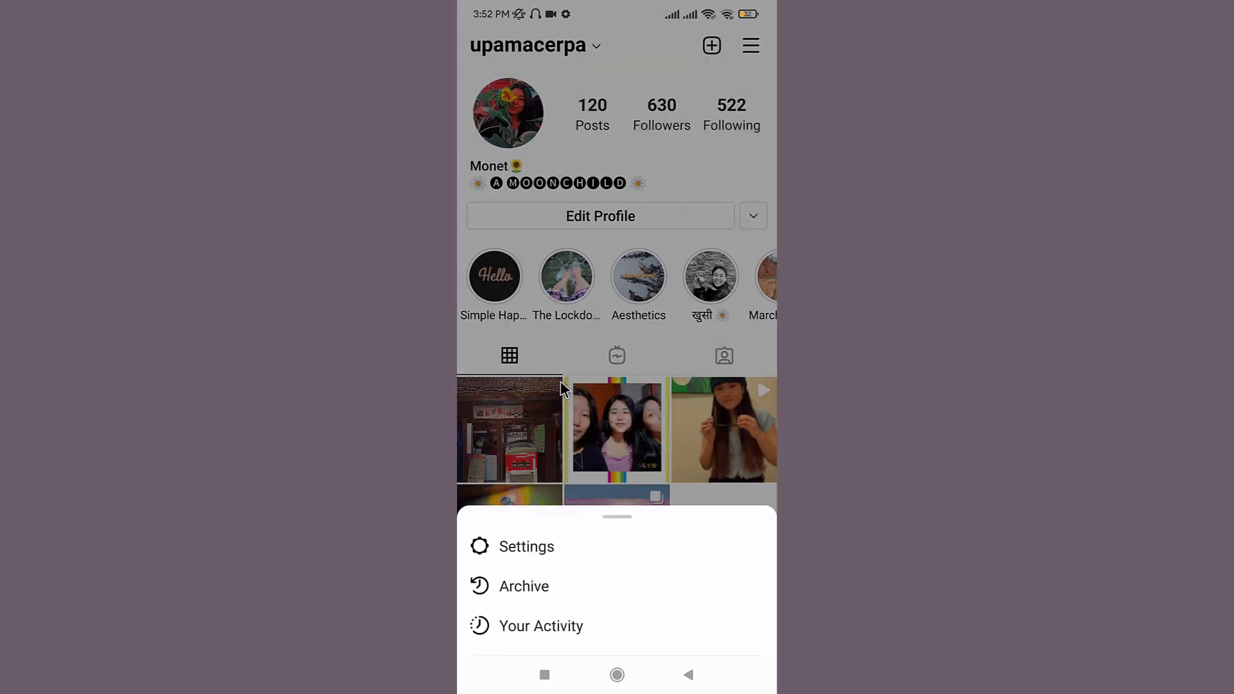
{"action": "left_click", "coordinate": [526, 547]}
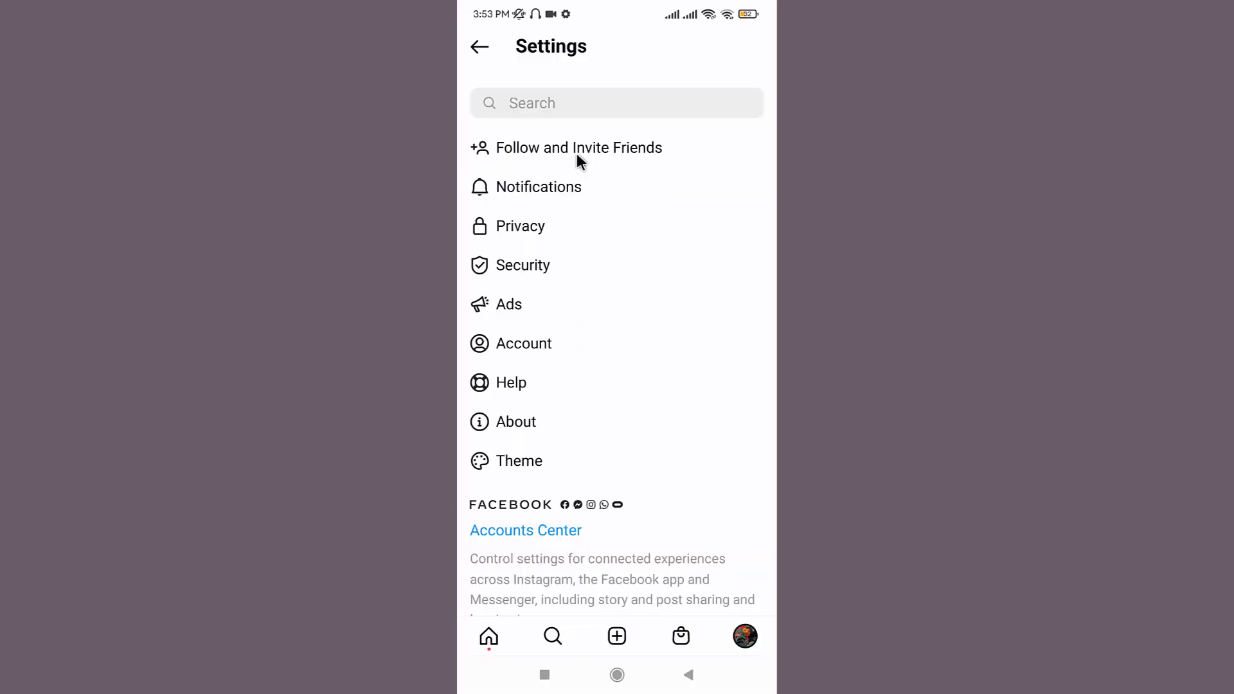
{"action": "mouse_move", "coordinate": [527, 360]}
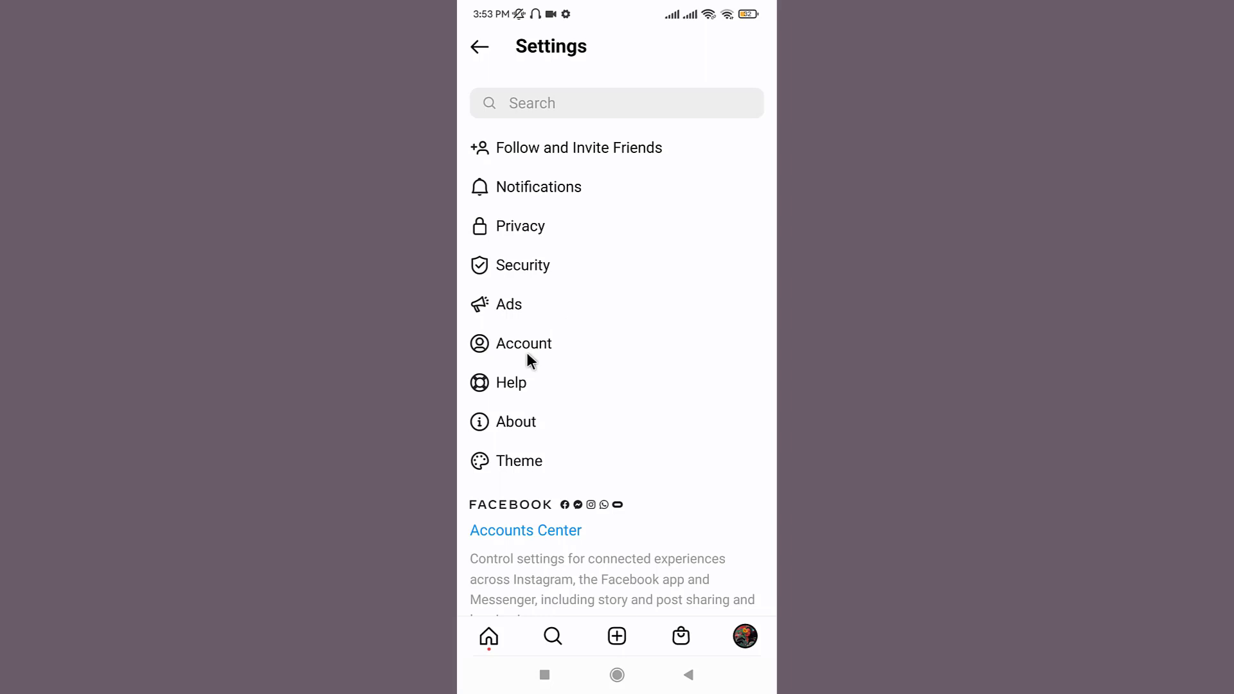
In Privacy, switch the account to private and confirm the switch.
{"action": "left_click", "coordinate": [523, 343]}
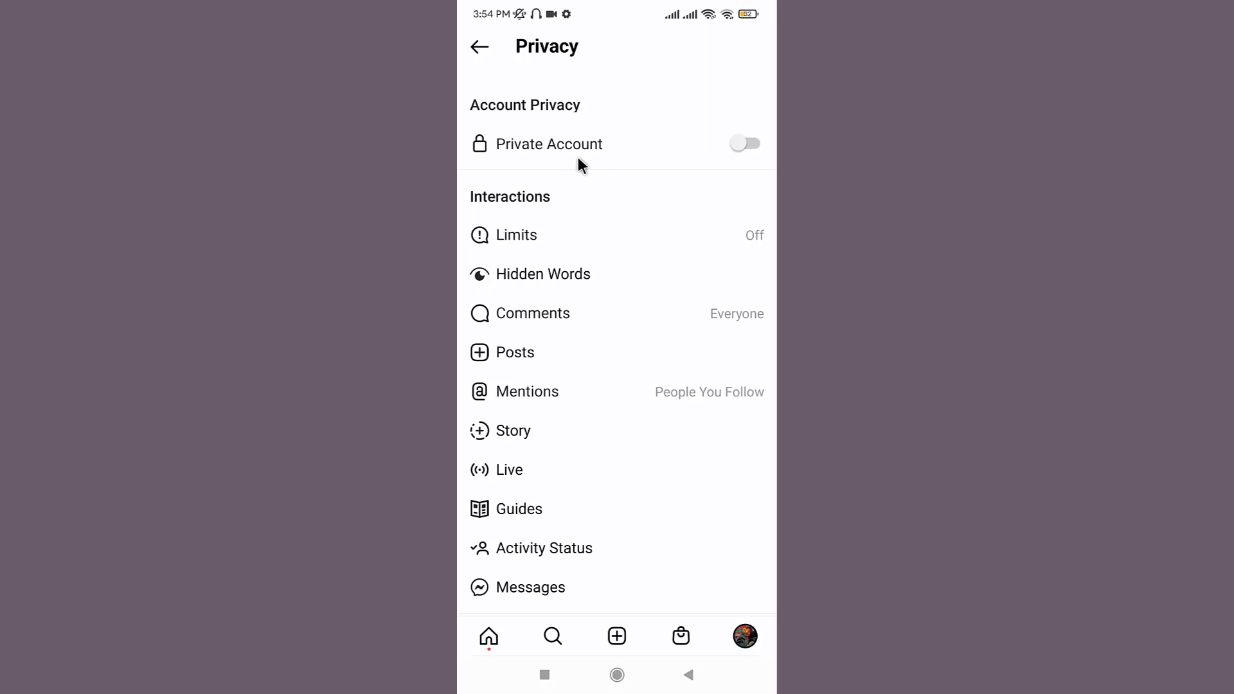
{"action": "mouse_move", "coordinate": [743, 151]}
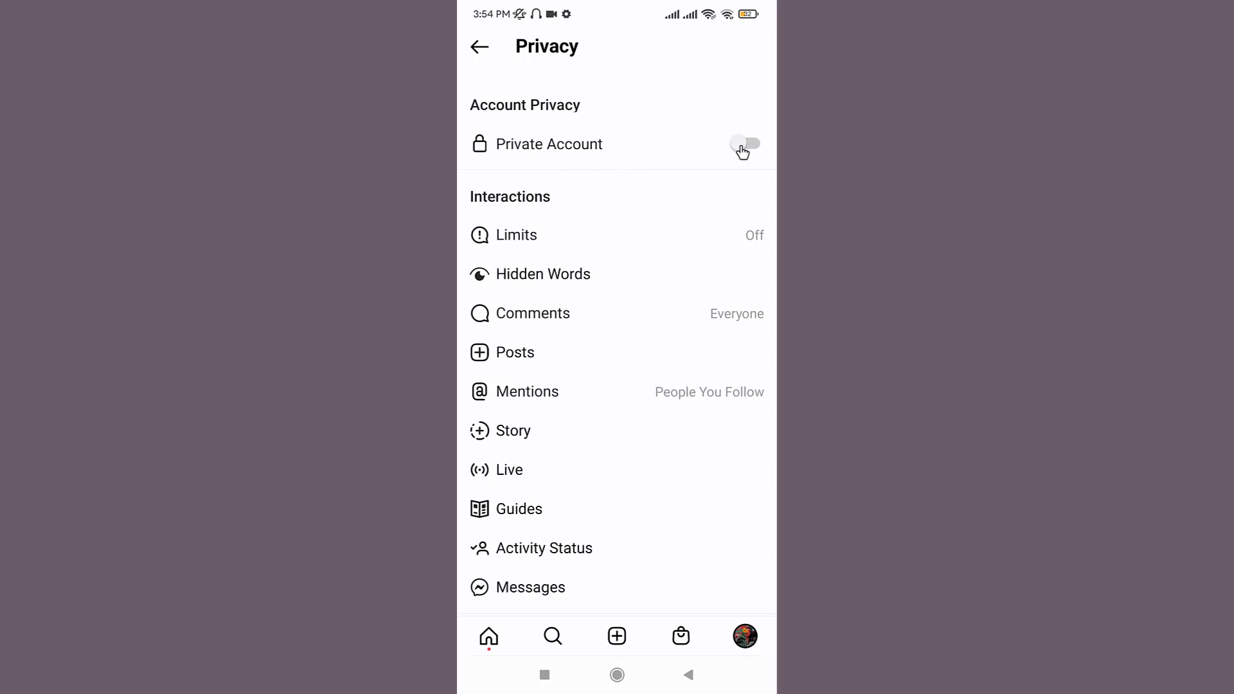
{"action": "left_click", "coordinate": [744, 143]}
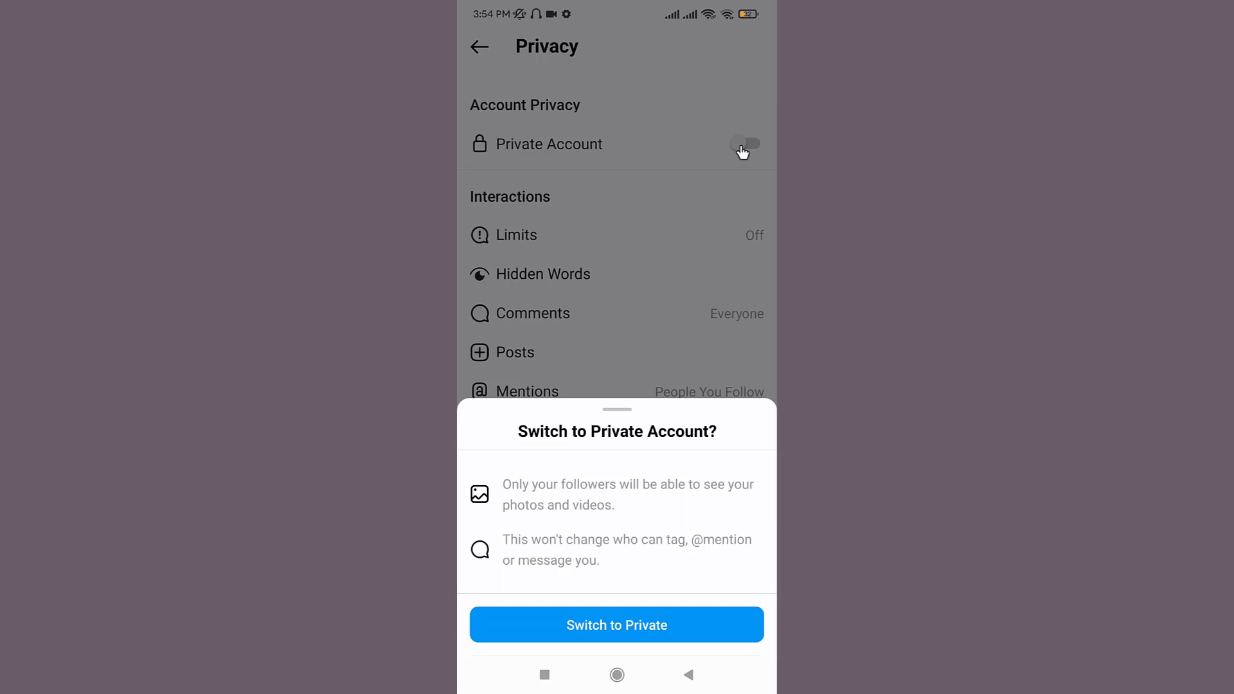
{"action": "mouse_move", "coordinate": [712, 303]}
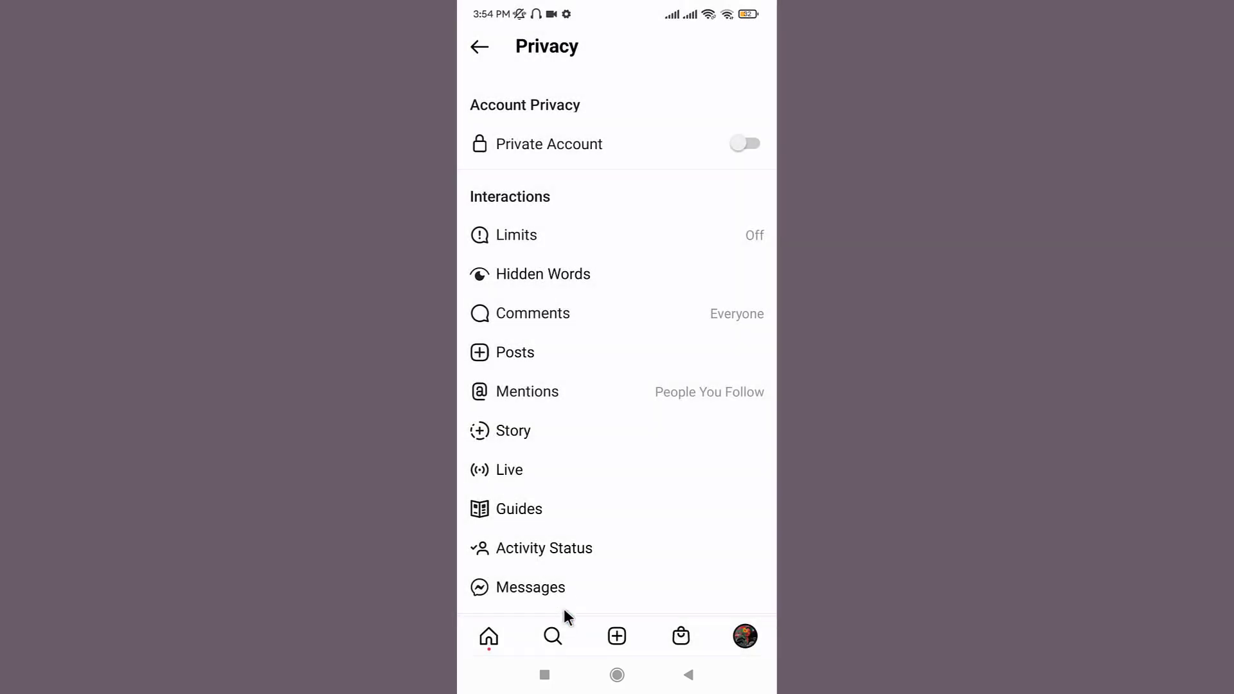
{"action": "left_click", "coordinate": [744, 142]}
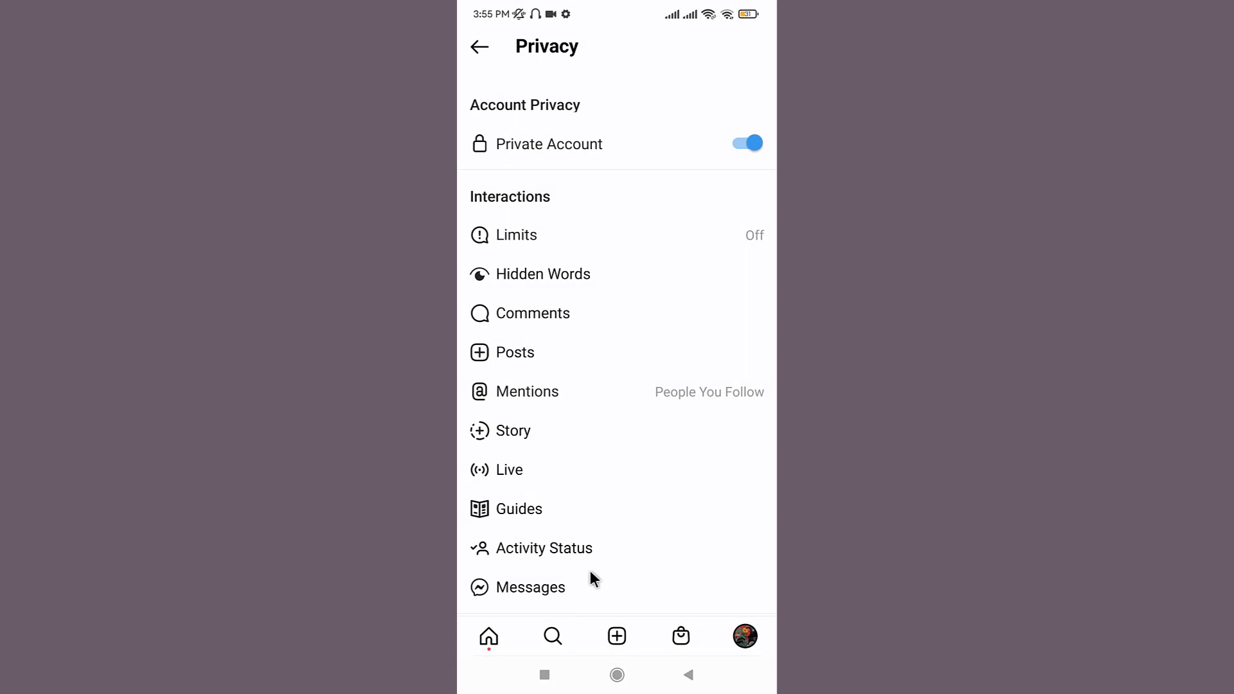
{"action": "mouse_move", "coordinate": [513, 446]}
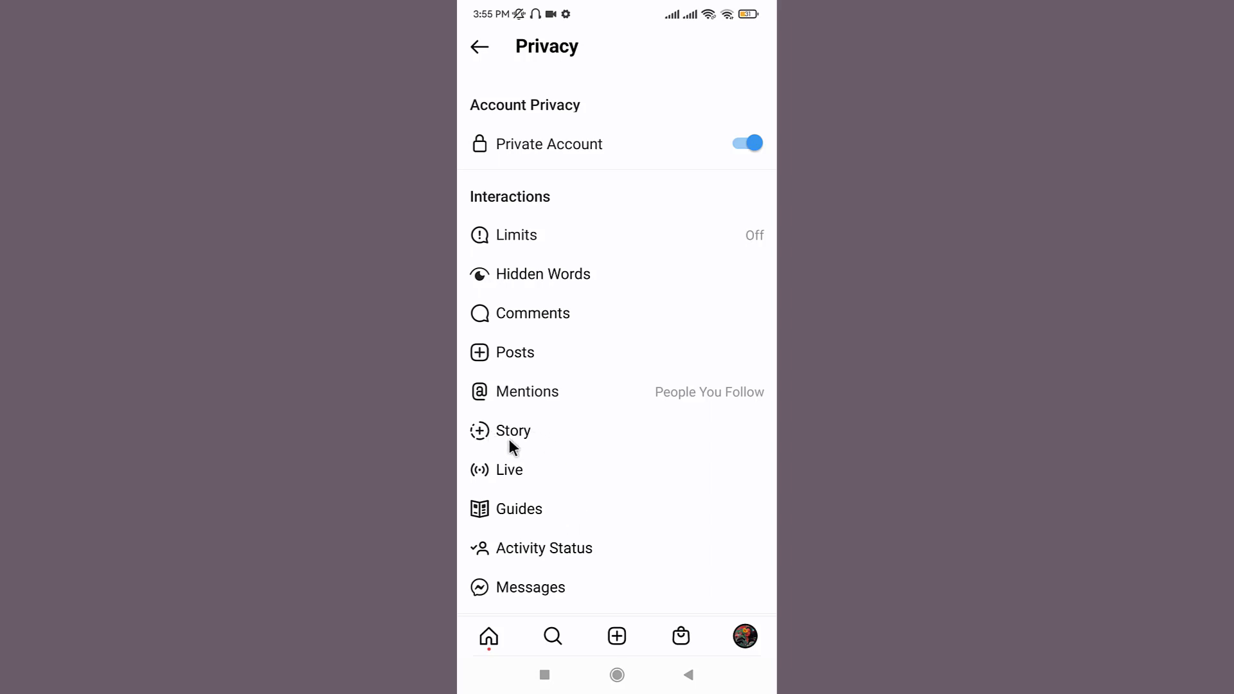
{"action": "left_click", "coordinate": [513, 431]}
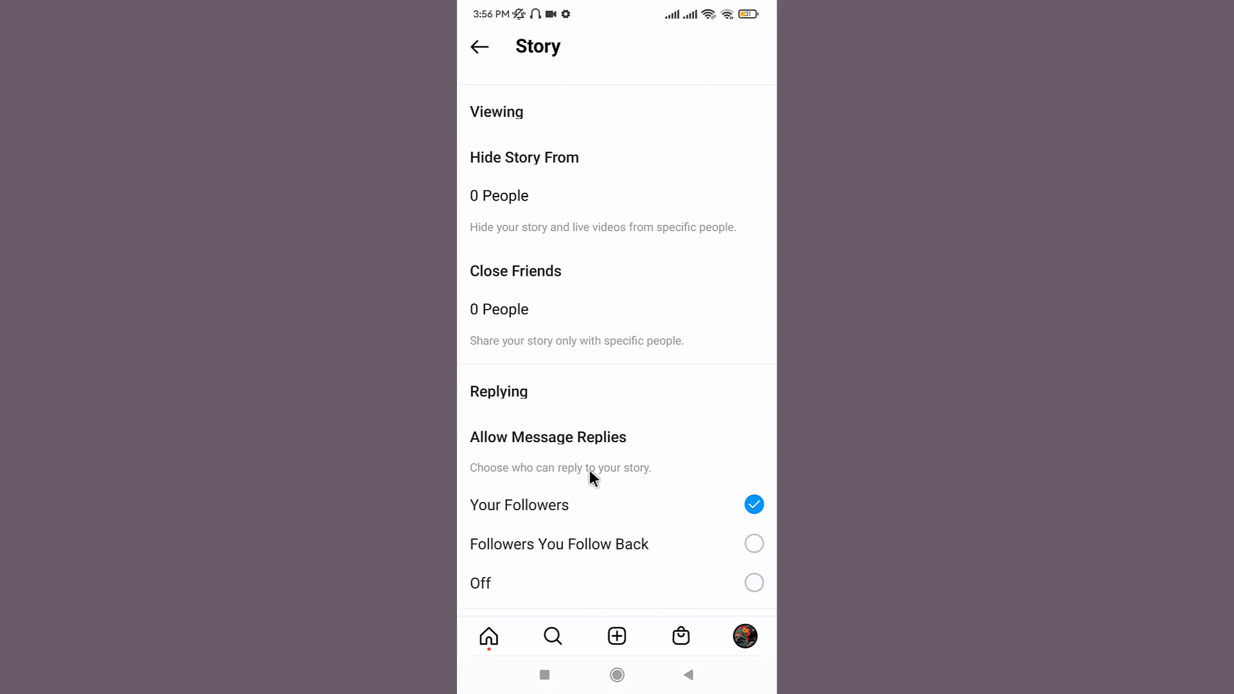
{"action": "mouse_move", "coordinate": [532, 222]}
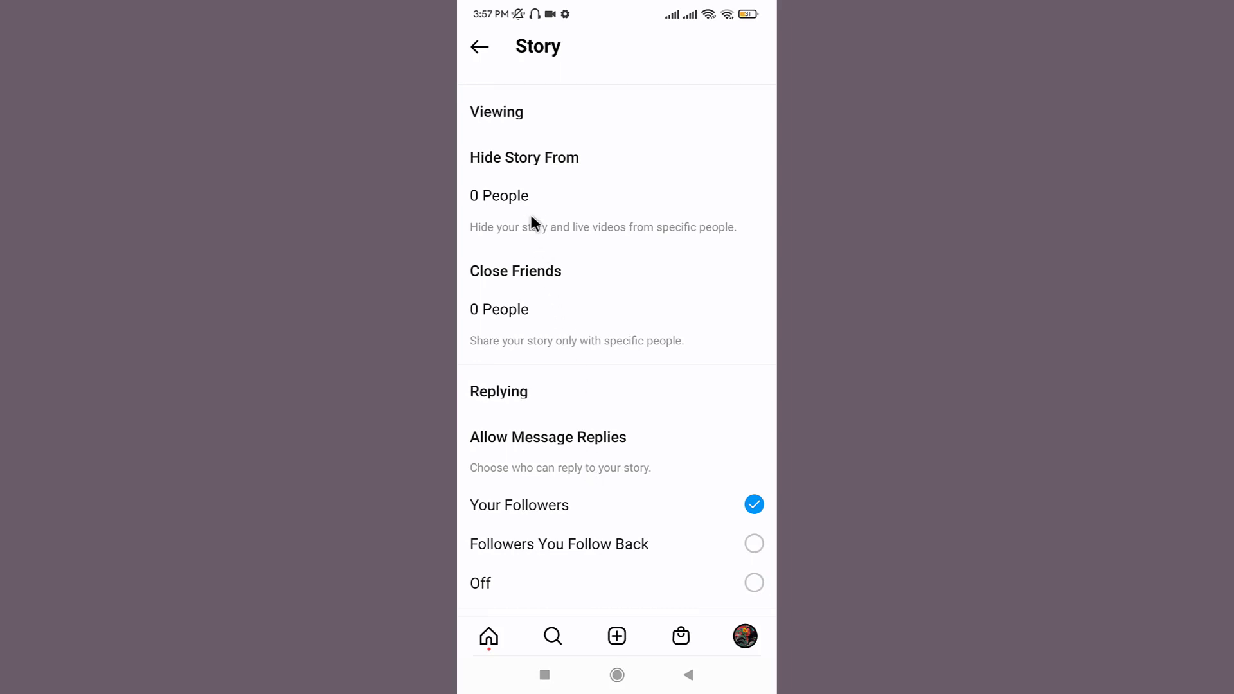
{"action": "mouse_move", "coordinate": [524, 203]}
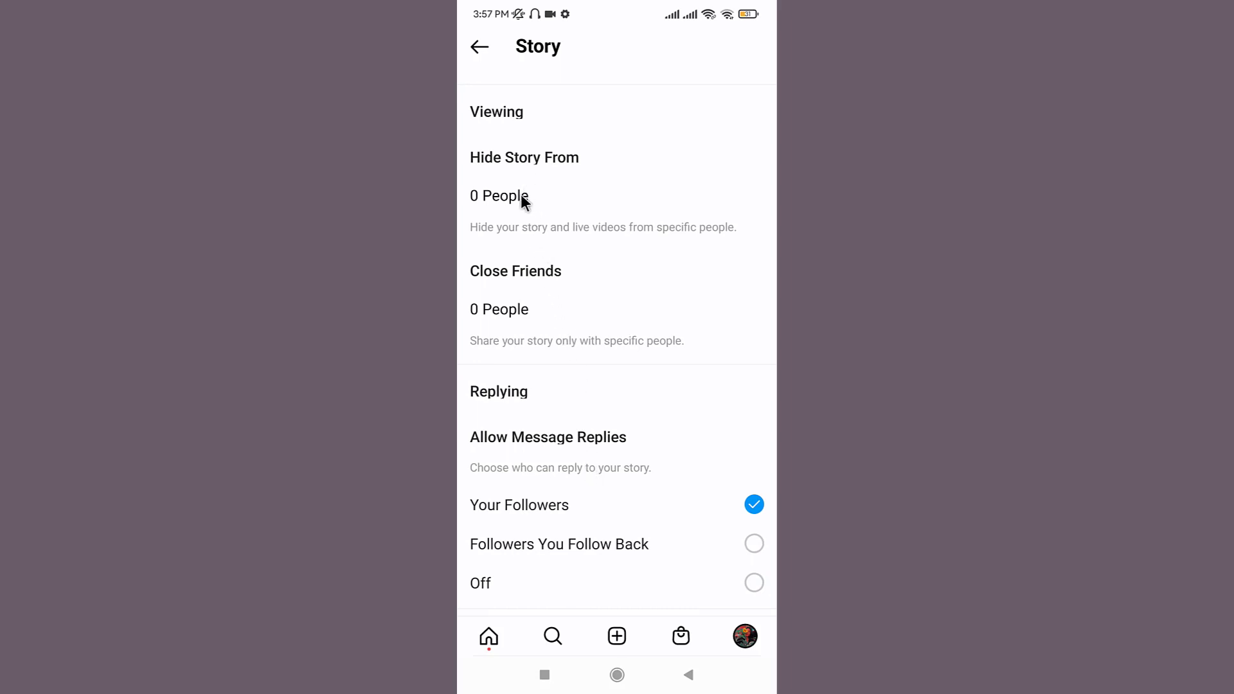
{"action": "left_click", "coordinate": [499, 196]}
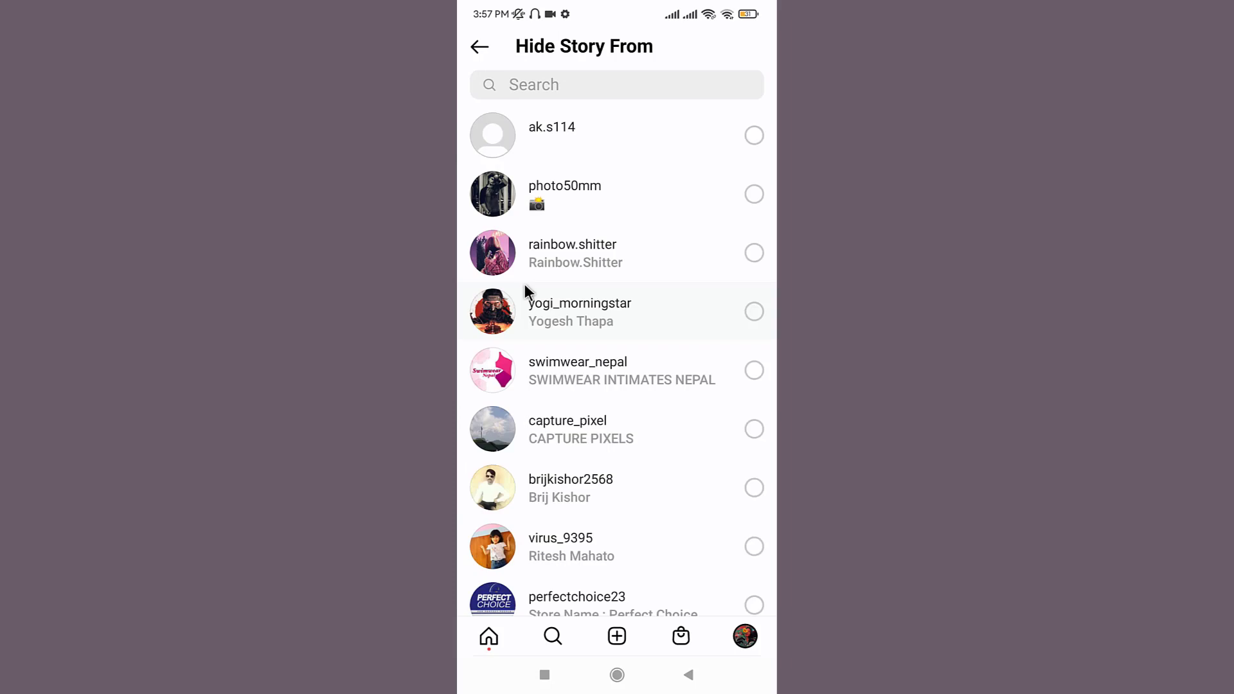
{"action": "mouse_move", "coordinate": [709, 166]}
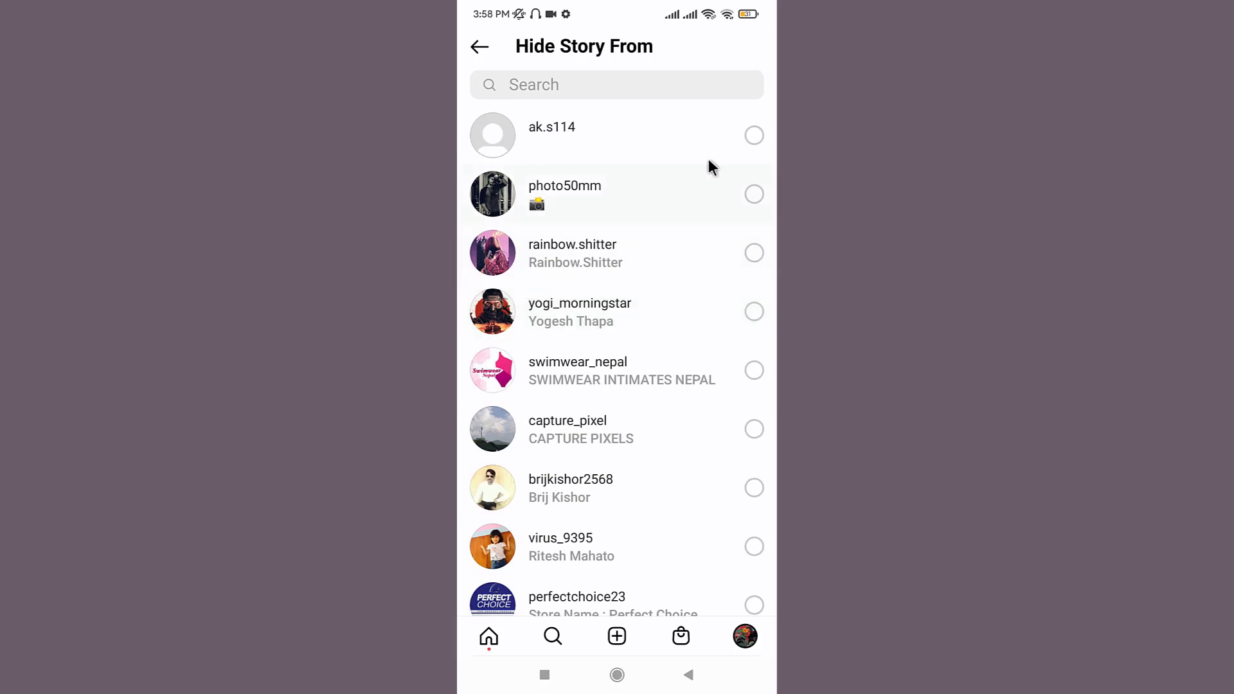
{"action": "left_click", "coordinate": [752, 135]}
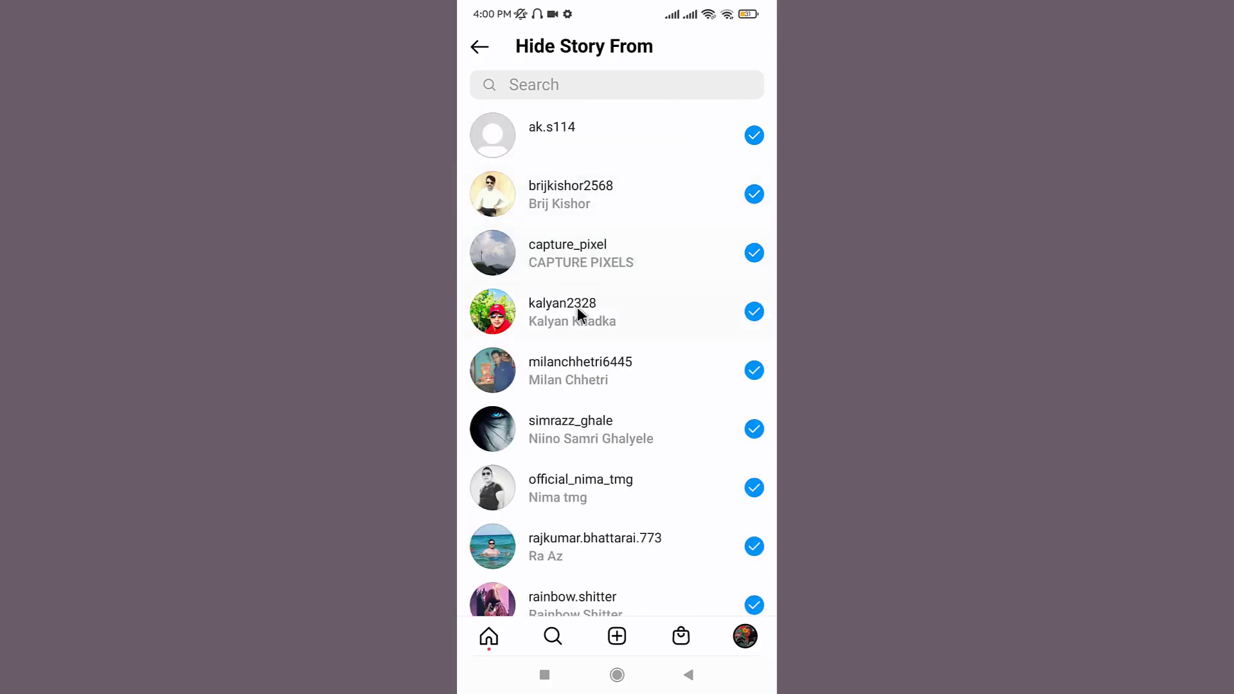
{"action": "mouse_move", "coordinate": [617, 635]}
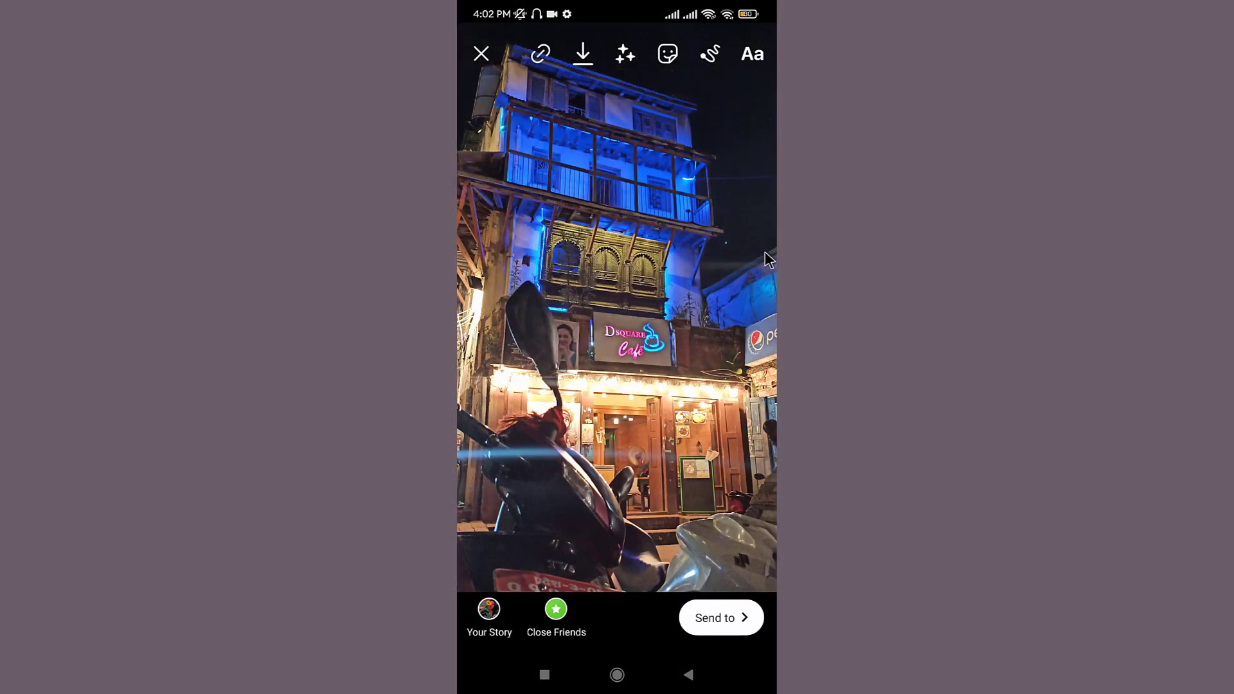
{"action": "mouse_move", "coordinate": [756, 619]}
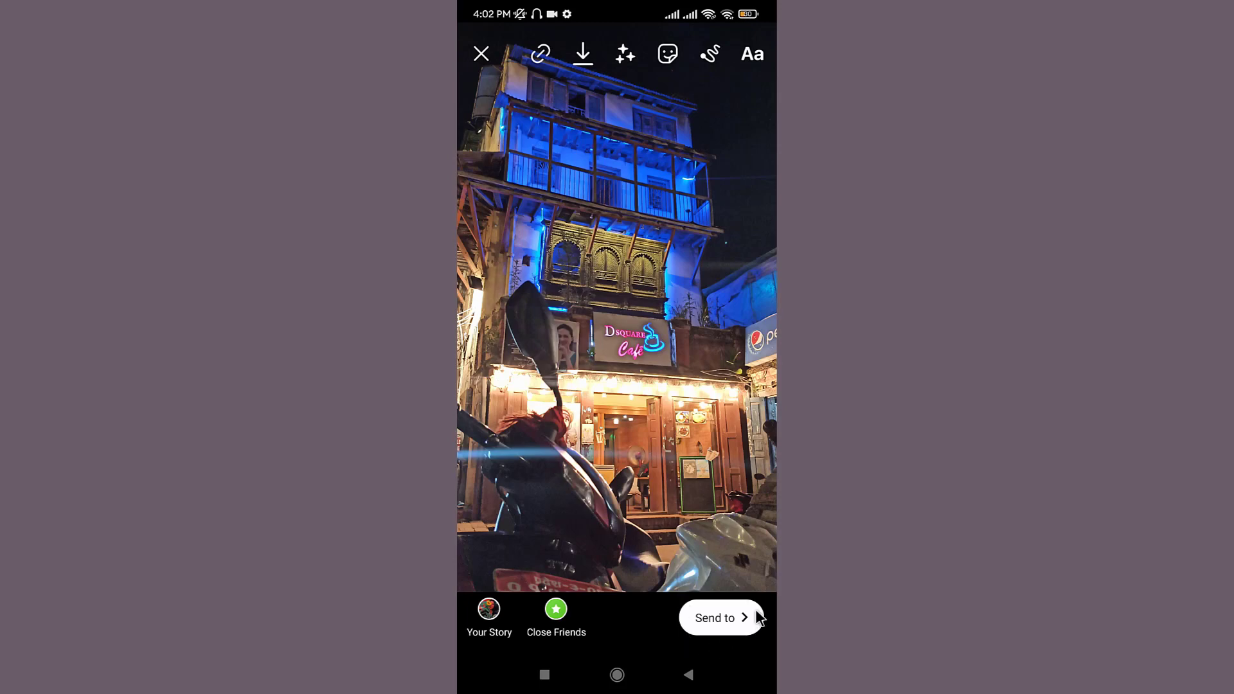
Send the café night photo on from the story editor to the sharing step.
{"action": "left_click", "coordinate": [720, 618]}
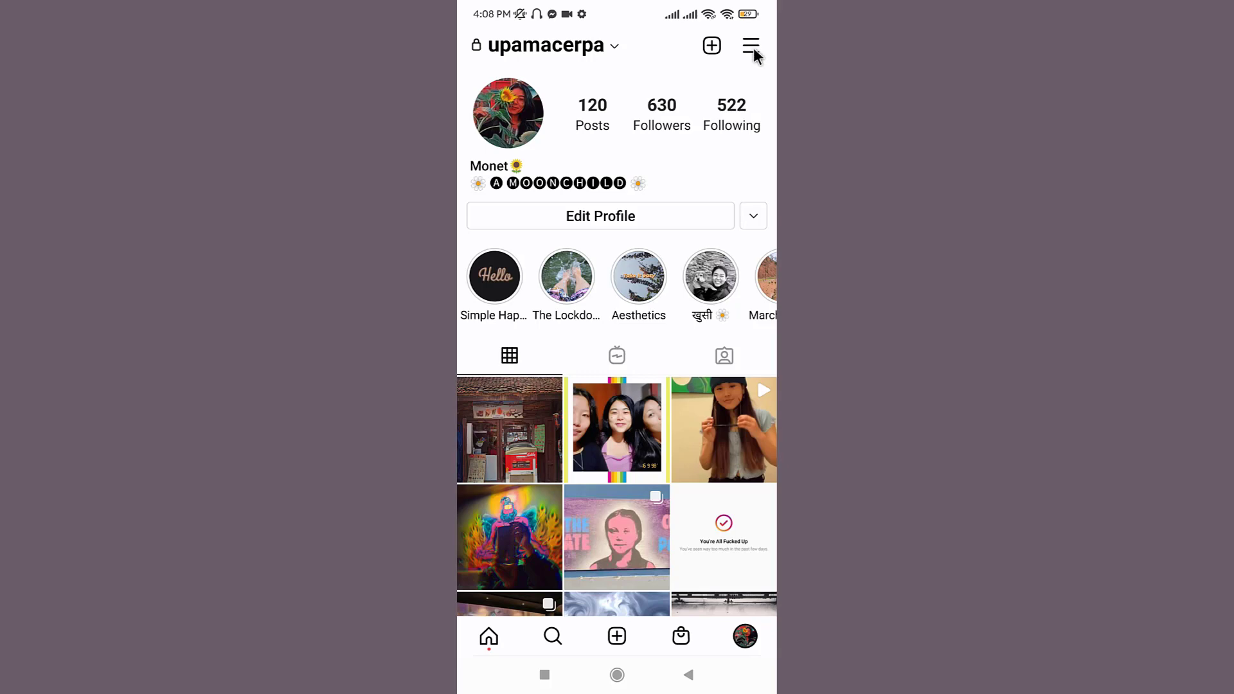
Reach the Stories Archive from the profile menu.
{"action": "left_click", "coordinate": [750, 45]}
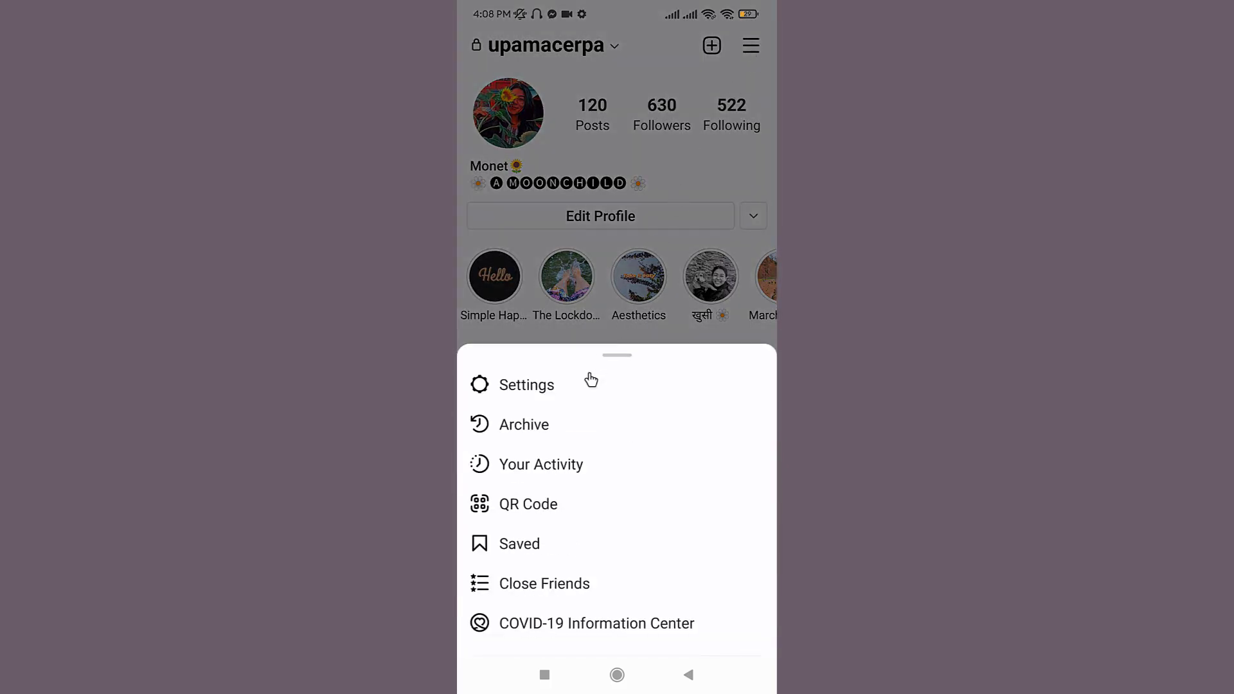
{"action": "mouse_move", "coordinate": [545, 436]}
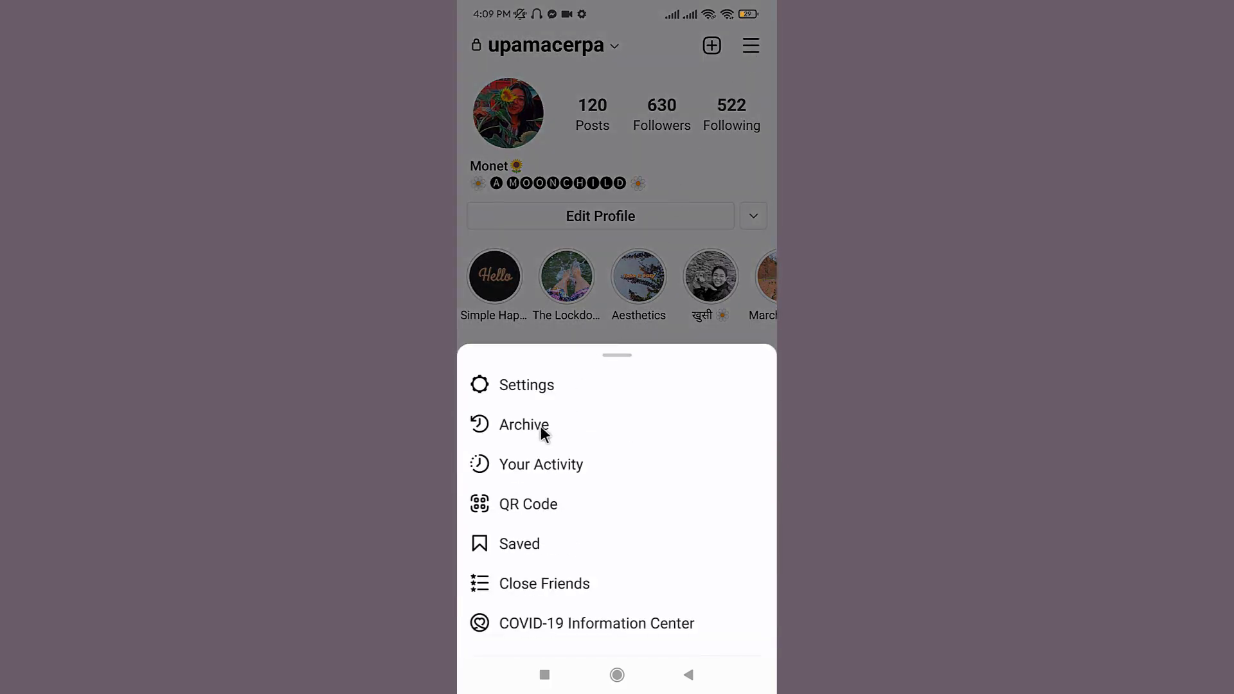
{"action": "left_click", "coordinate": [524, 425]}
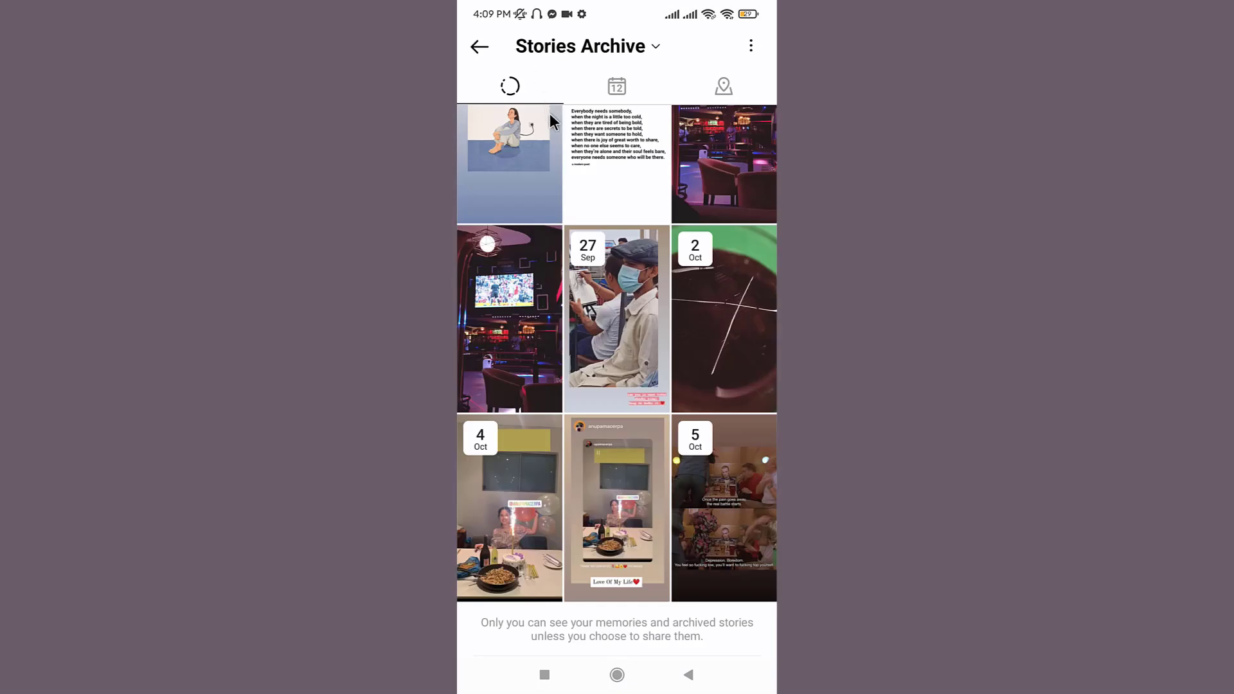
Find and open the 10 Sep archived story of the lit building at night.
{"action": "scroll", "scroll_direction": "down", "scroll_amount": 3}
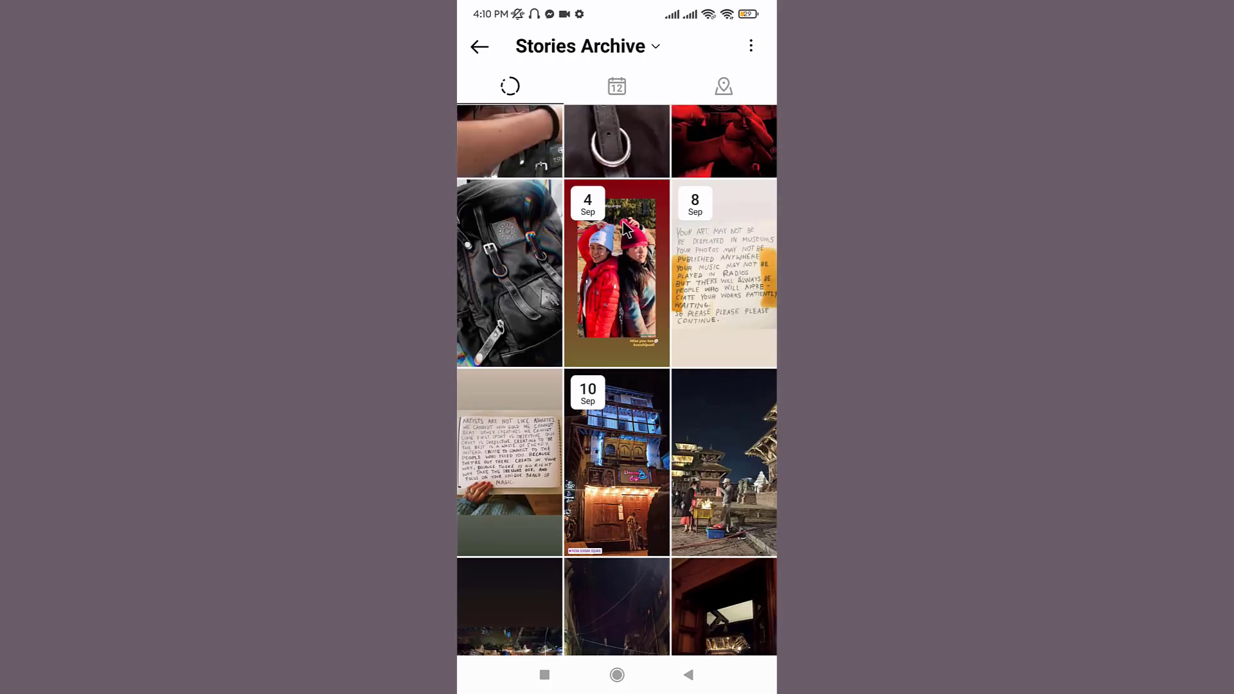
{"action": "mouse_move", "coordinate": [626, 471]}
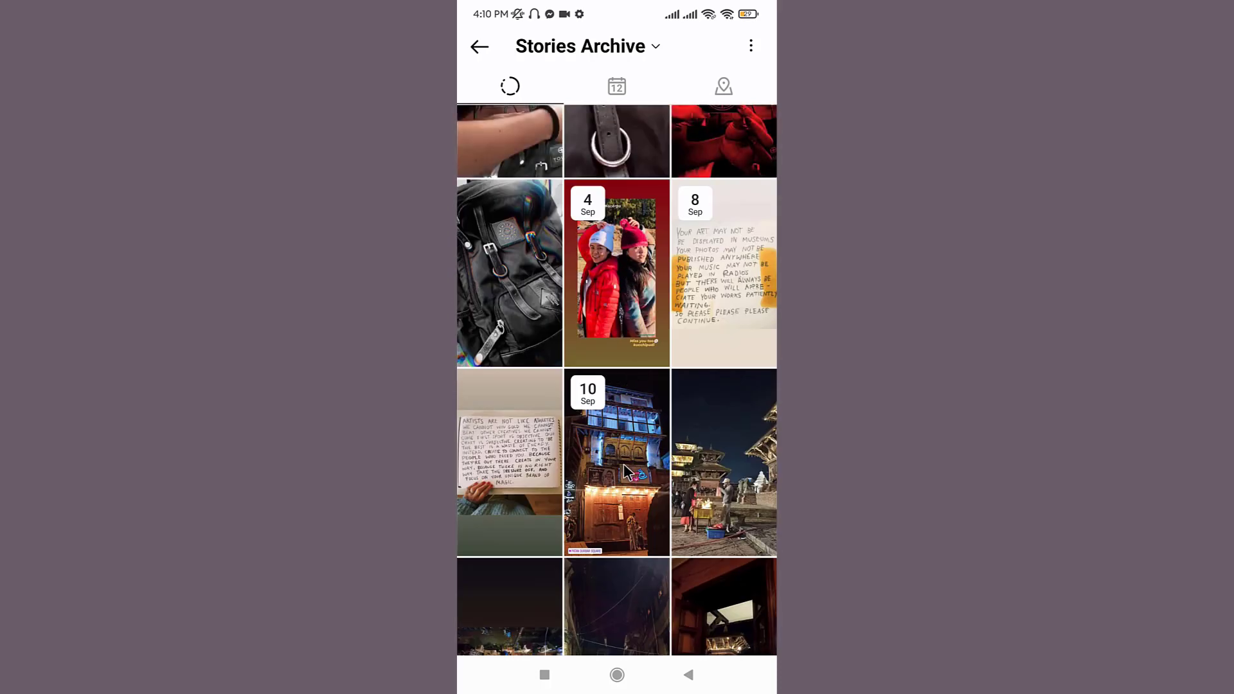
{"action": "left_click", "coordinate": [615, 461]}
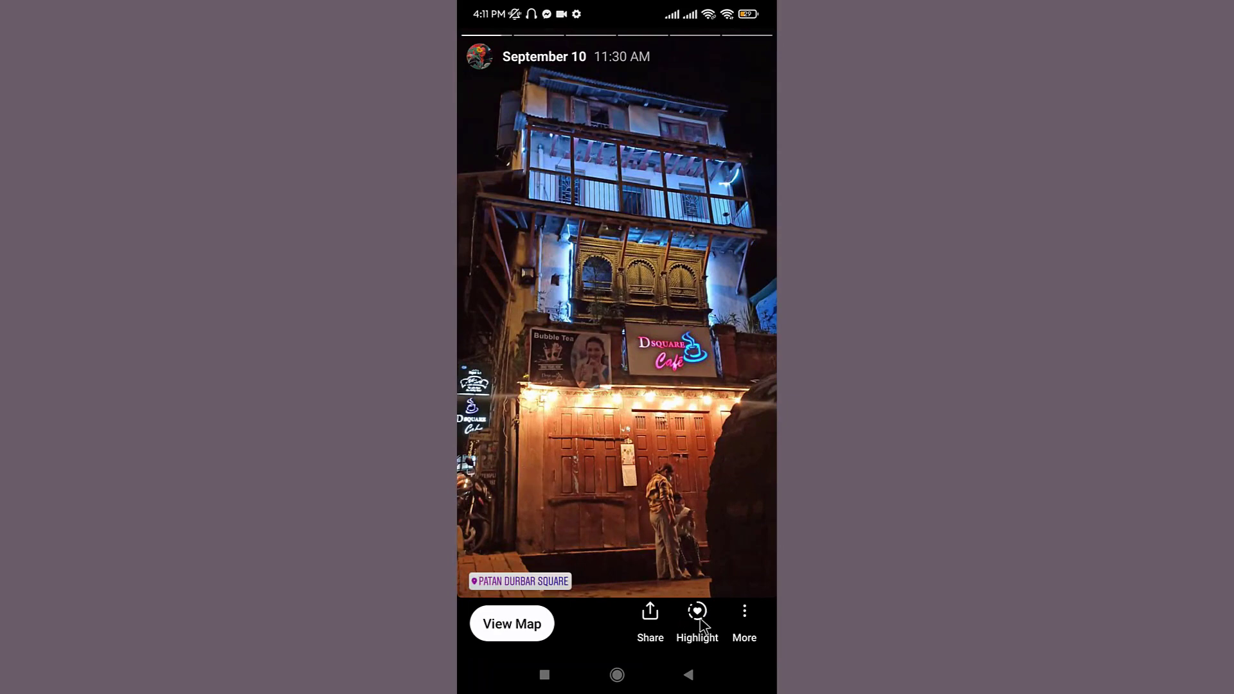
Add the story to a new highlight named 'vibes' and save it.
{"action": "left_click", "coordinate": [696, 611]}
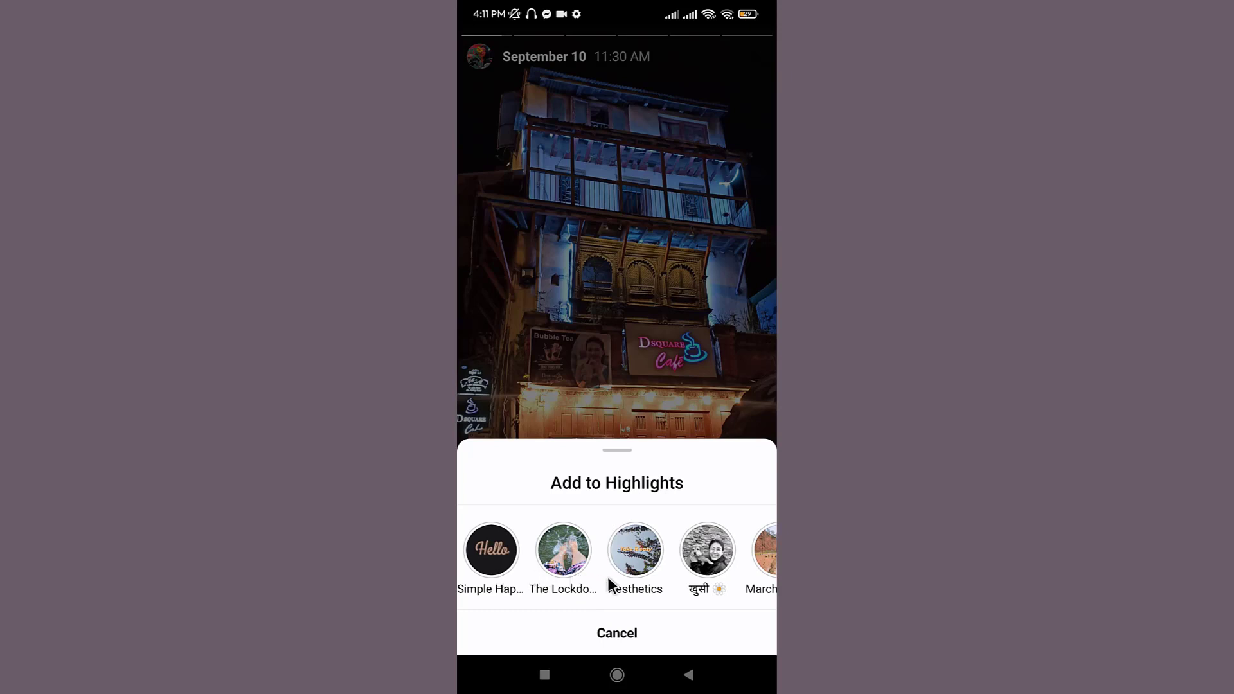
{"action": "scroll", "scroll_direction": "left", "scroll_amount": 3}
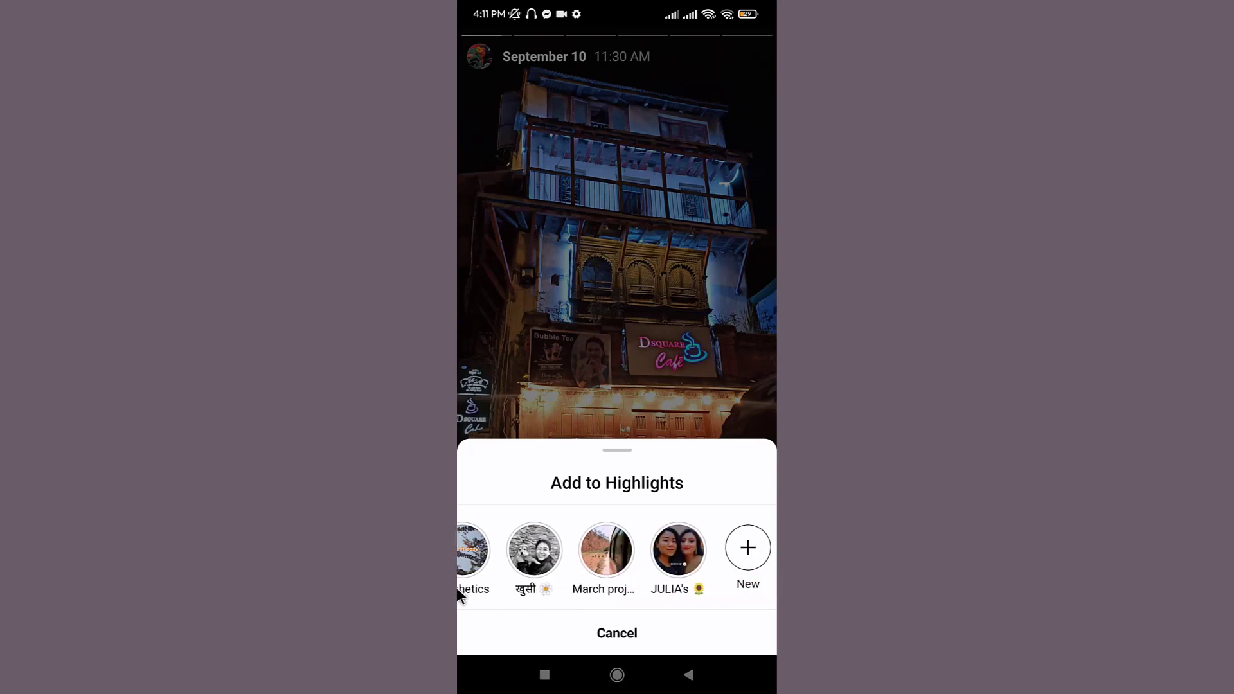
{"action": "mouse_move", "coordinate": [768, 600]}
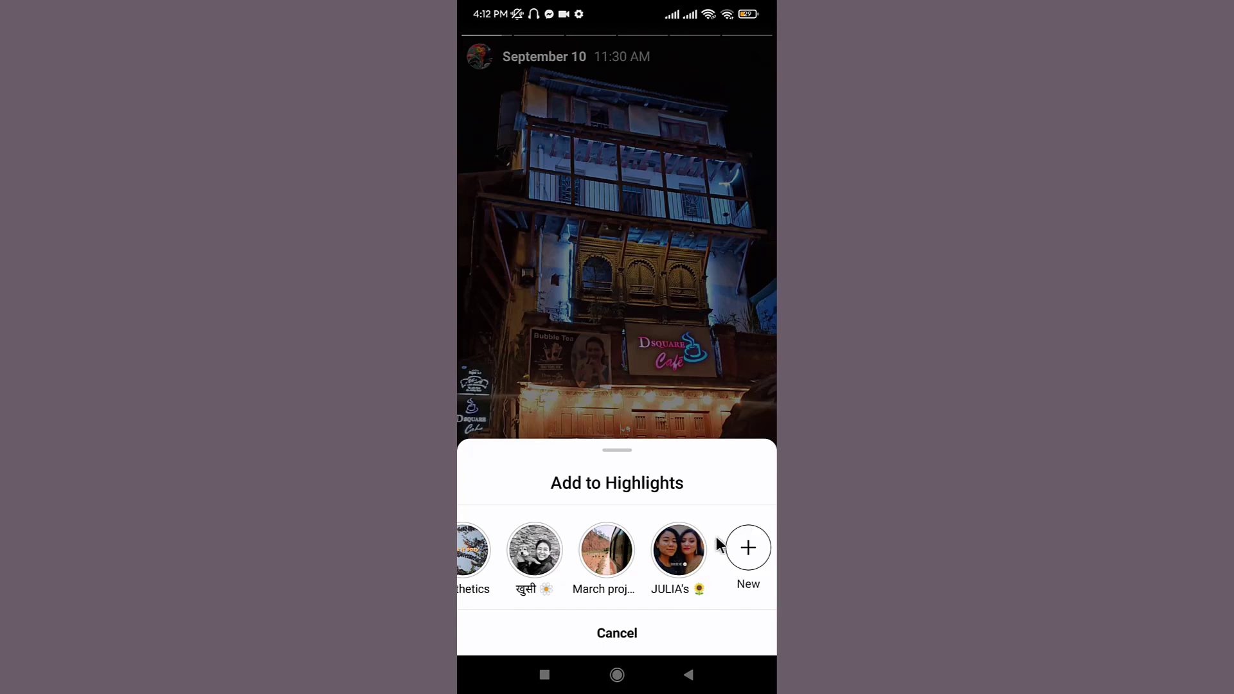
{"action": "left_click", "coordinate": [748, 548]}
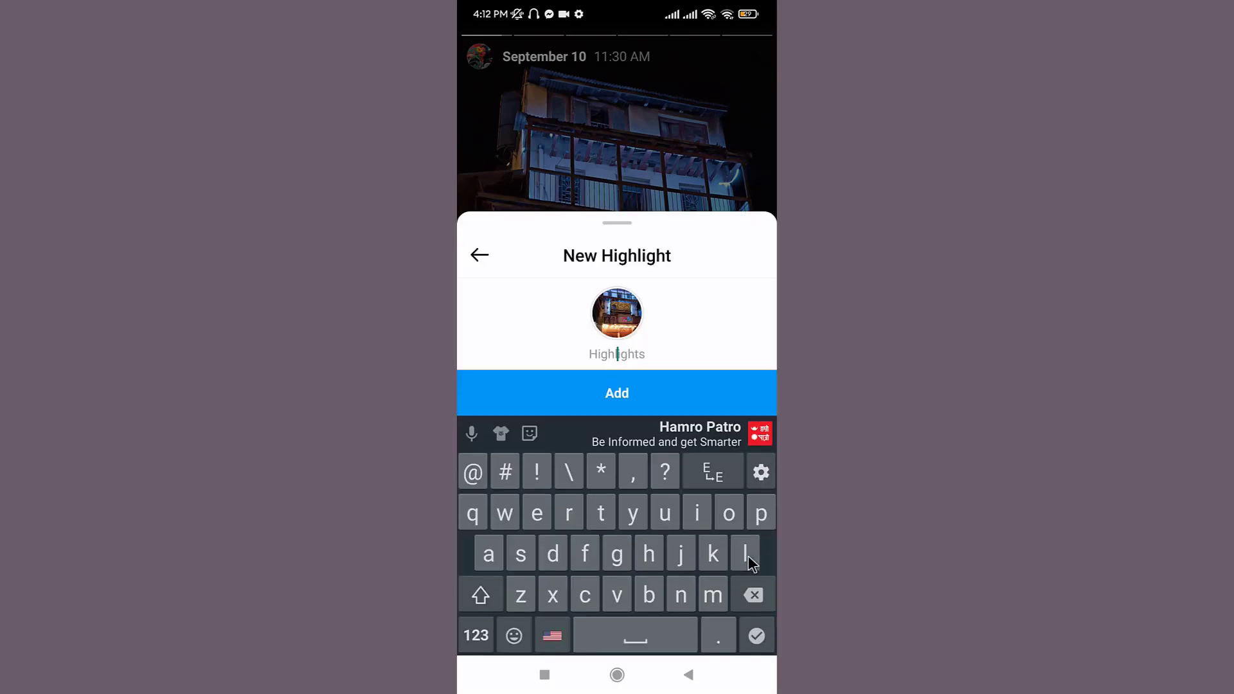
{"action": "type", "text": "vibes"}
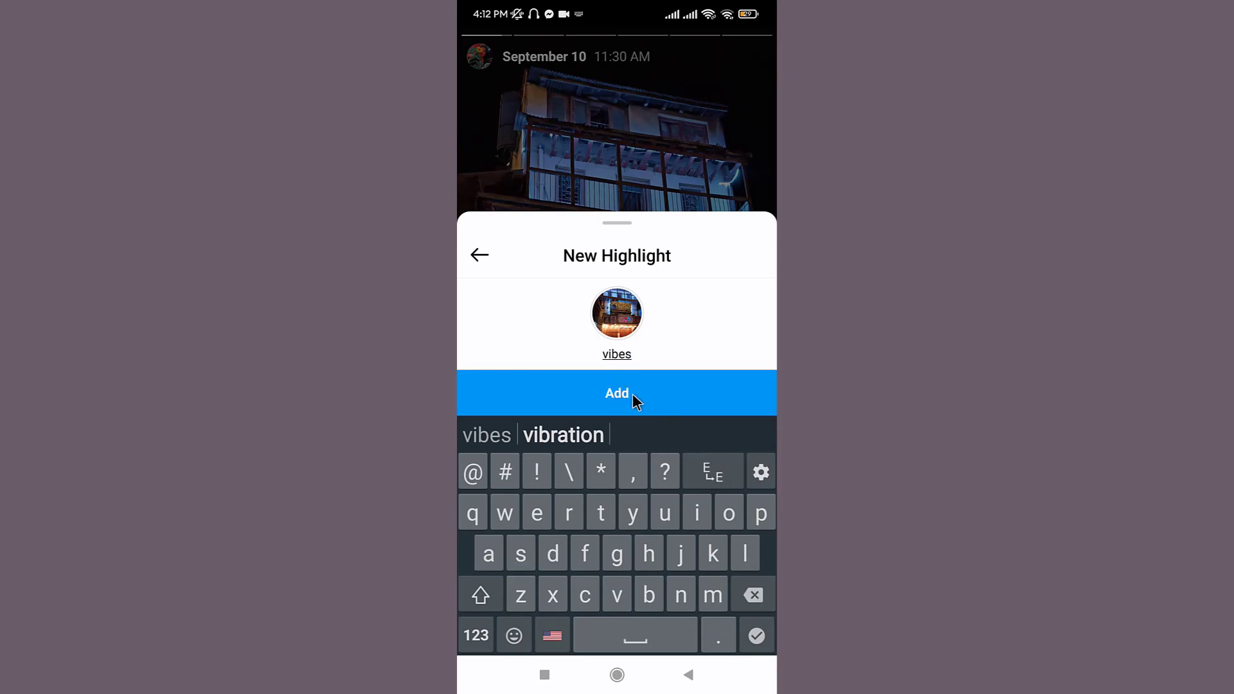
{"action": "left_click", "coordinate": [615, 394]}
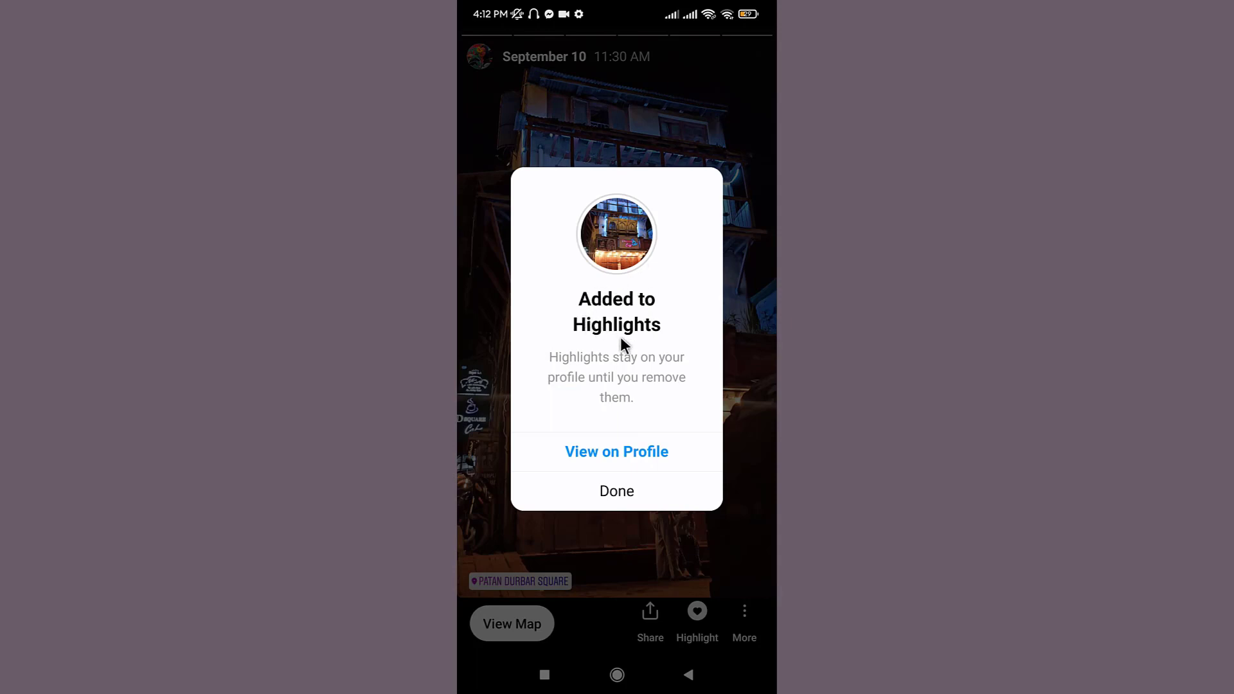
{"action": "mouse_move", "coordinate": [630, 348]}
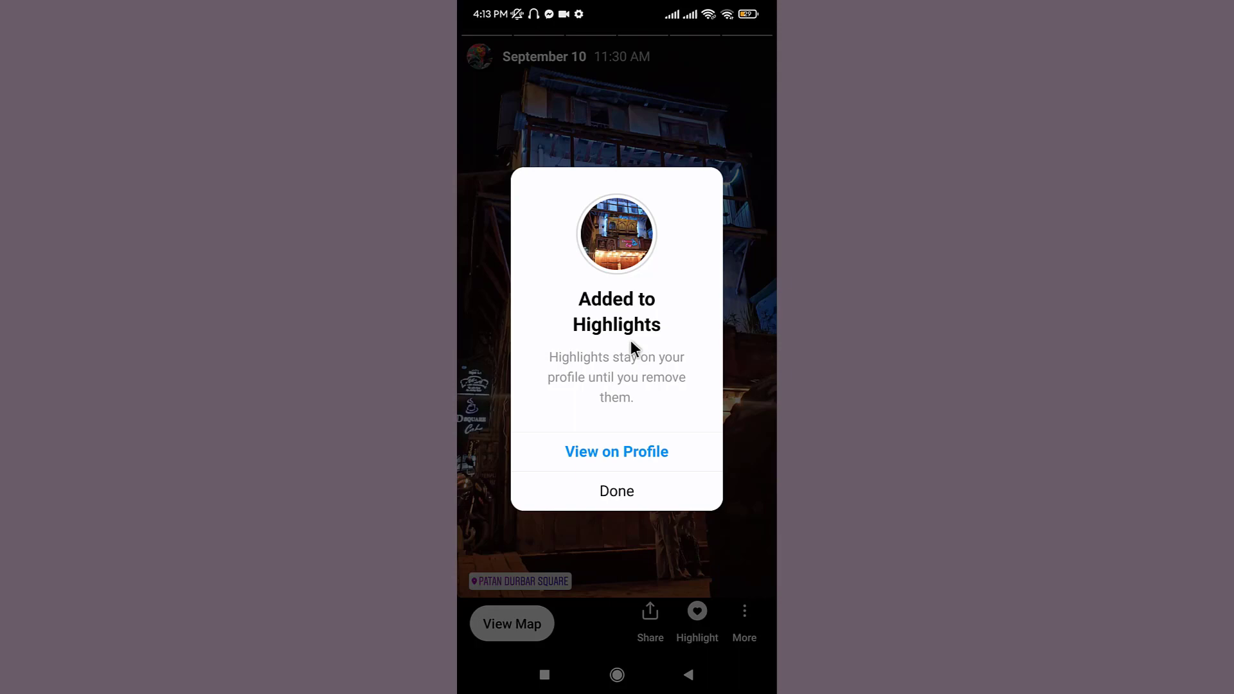
{"action": "mouse_move", "coordinate": [645, 397]}
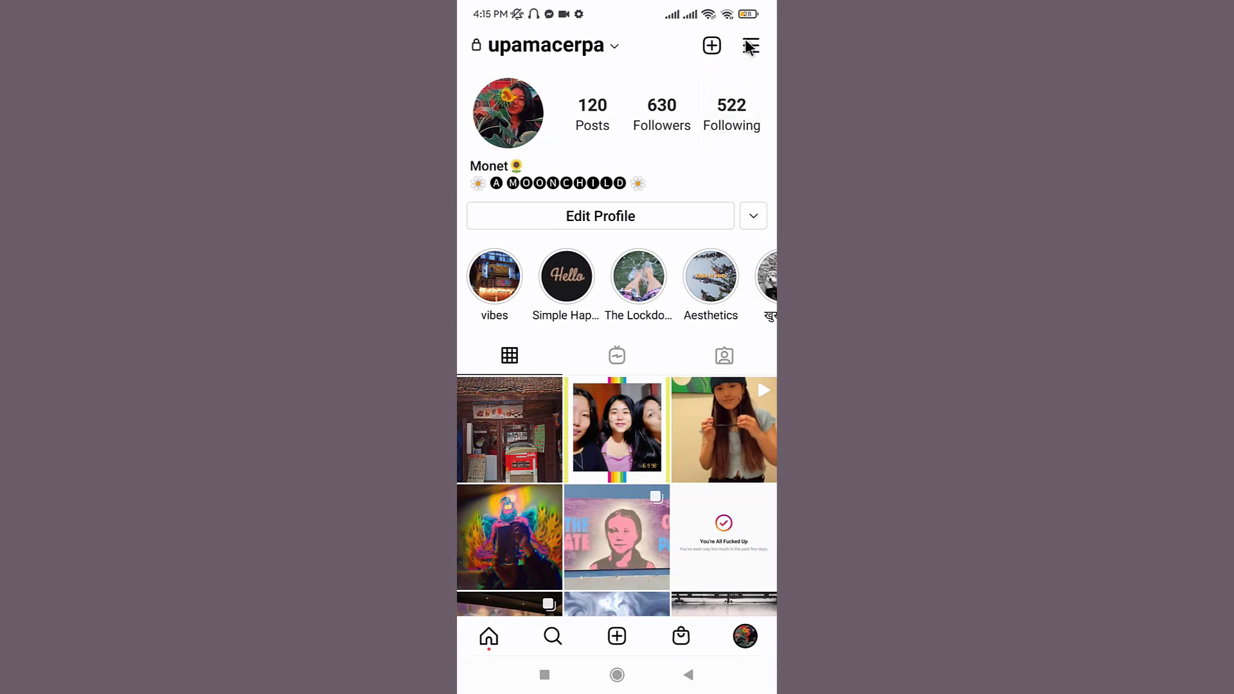
{"action": "mouse_move", "coordinate": [757, 49]}
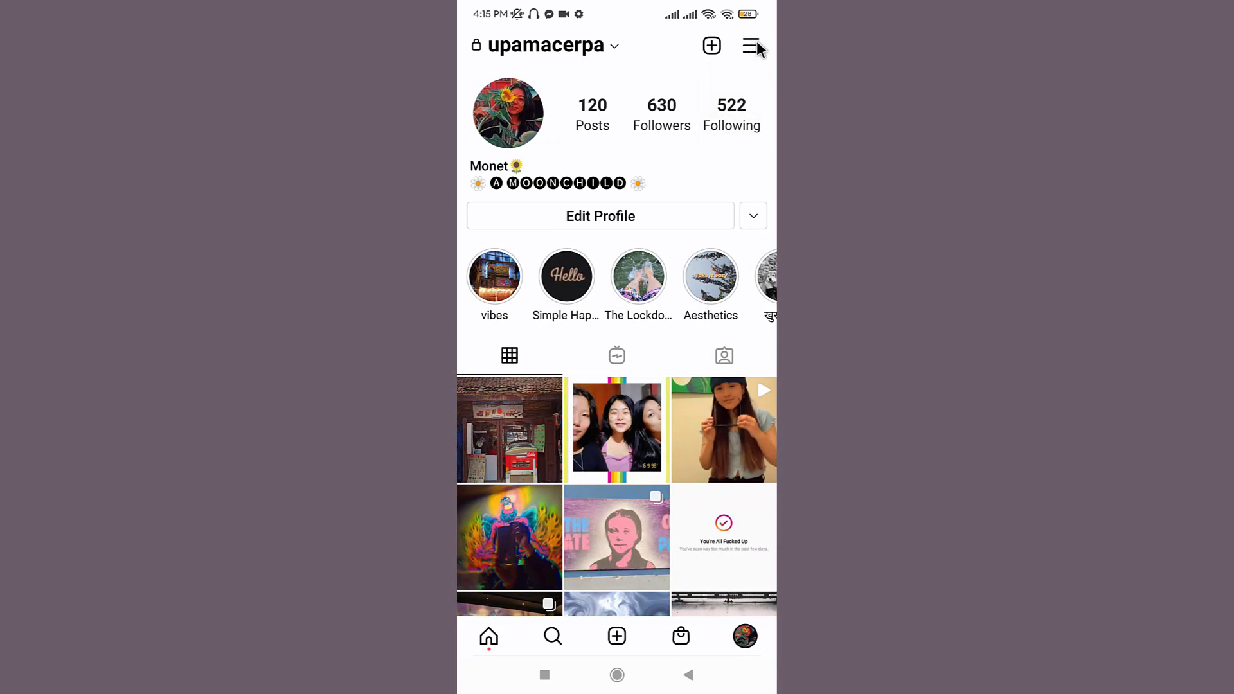
Reach the Privacy settings from the profile menu through Settings.
{"action": "left_click", "coordinate": [749, 45]}
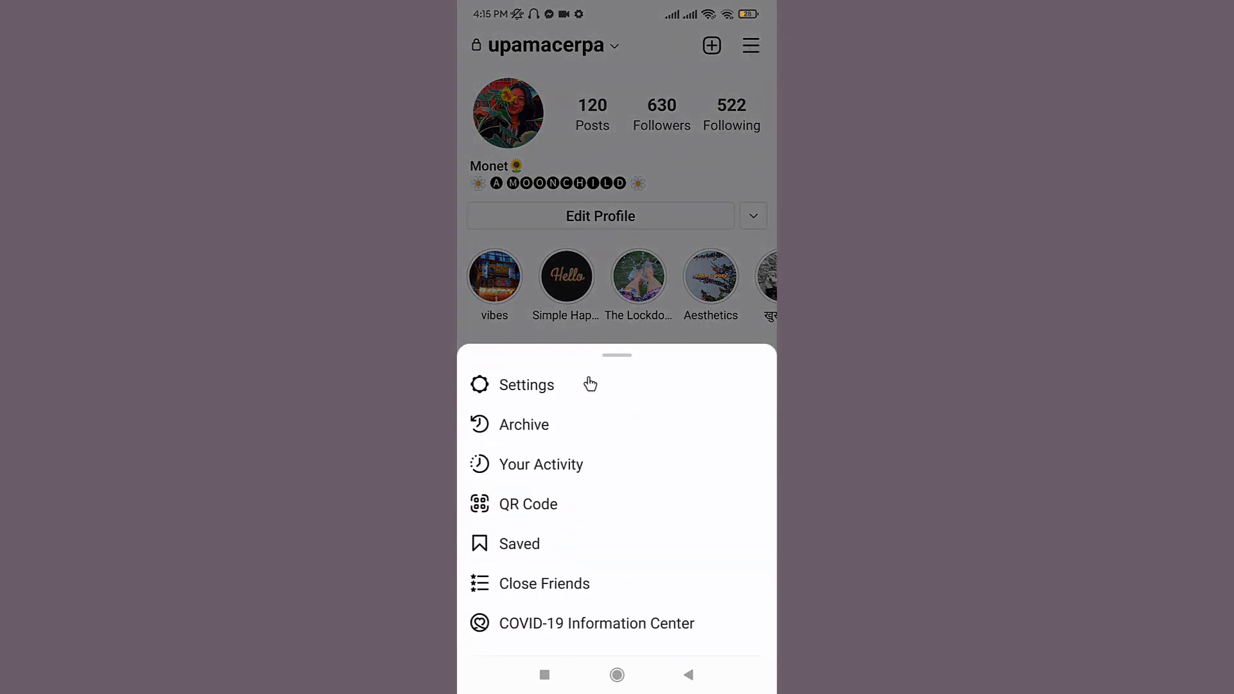
{"action": "left_click", "coordinate": [526, 385]}
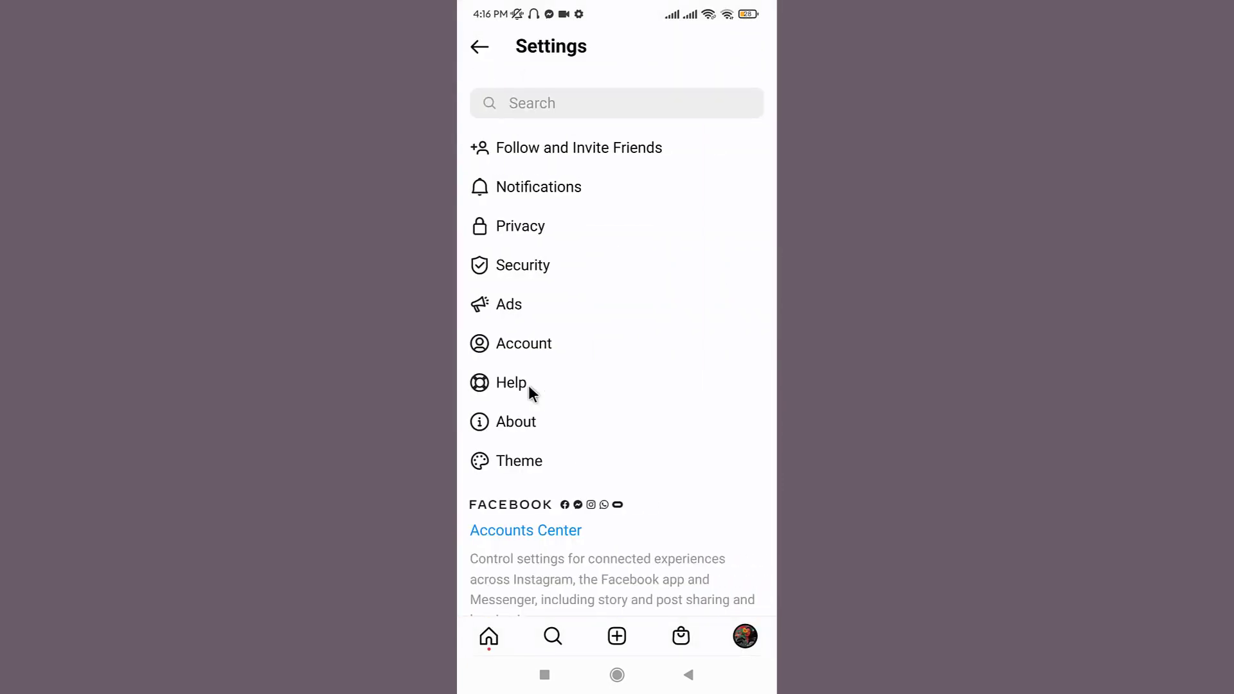
{"action": "left_click", "coordinate": [519, 226]}
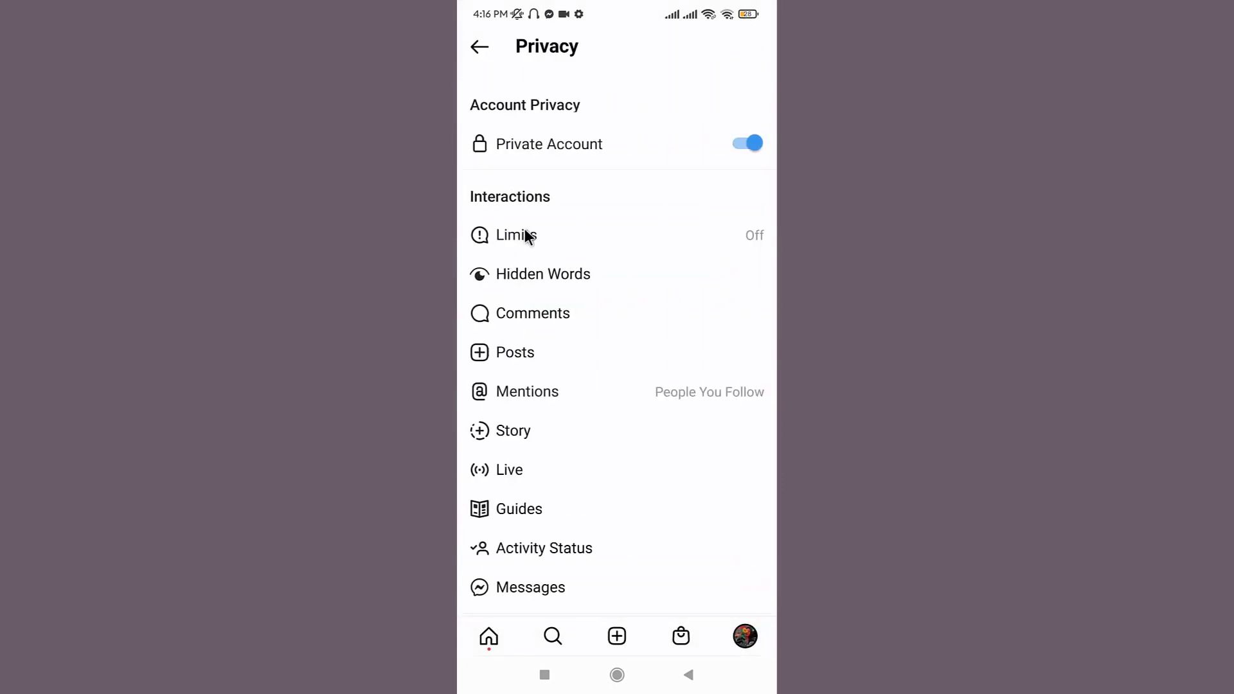
{"action": "mouse_move", "coordinate": [474, 439]}
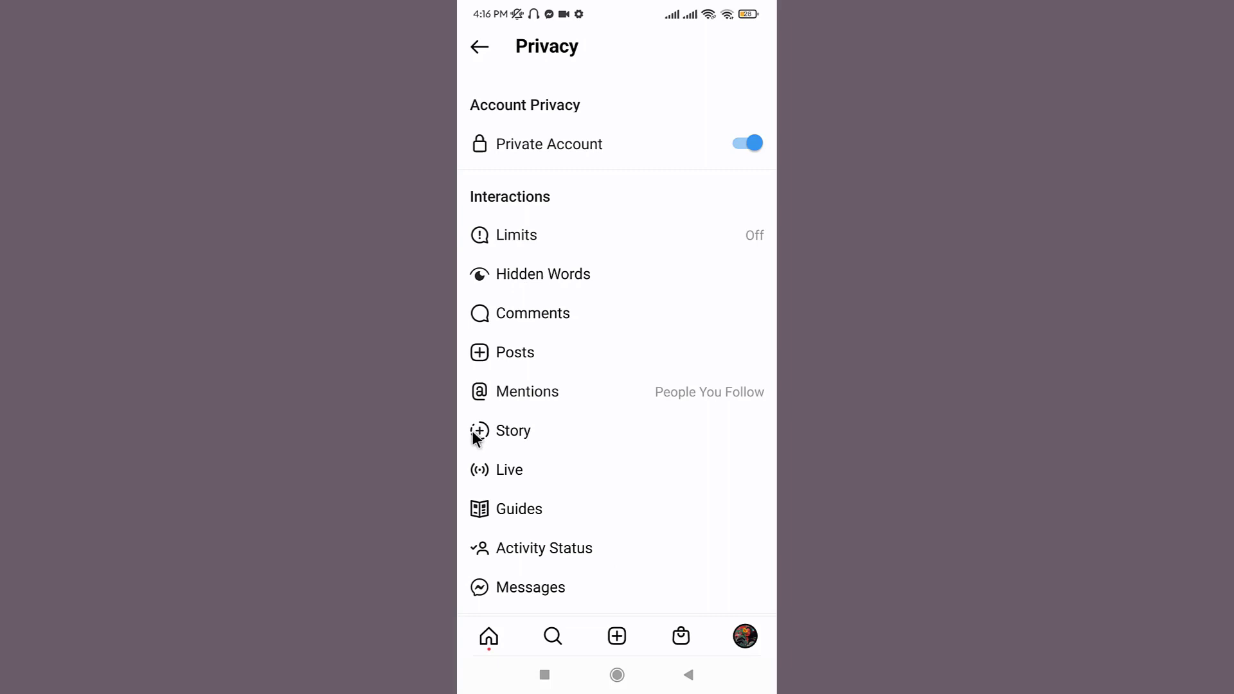
{"action": "left_click", "coordinate": [513, 430]}
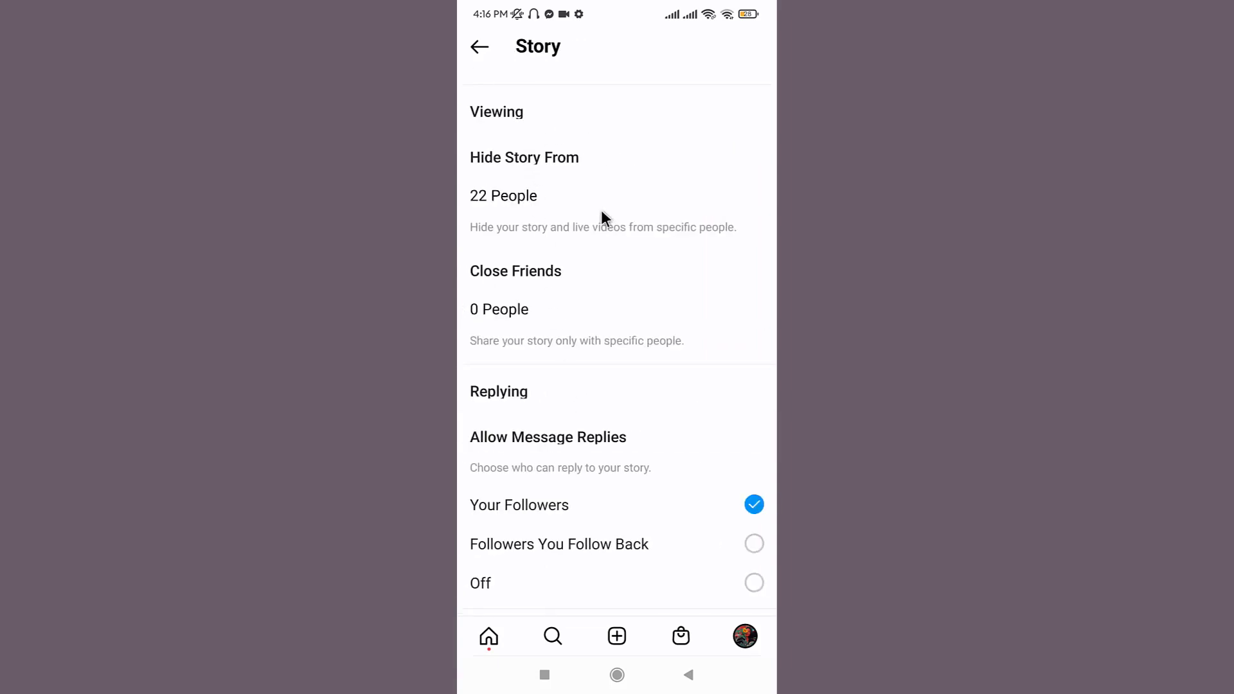
{"action": "mouse_move", "coordinate": [559, 167]}
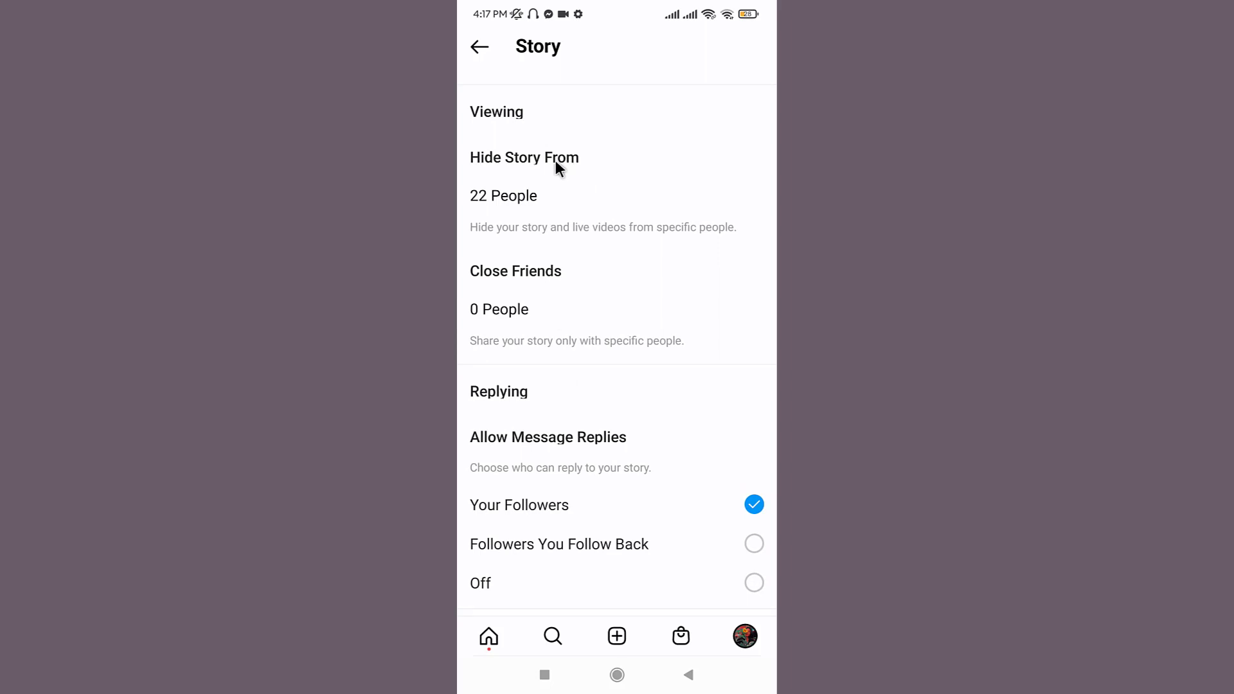
{"action": "left_click", "coordinate": [524, 176]}
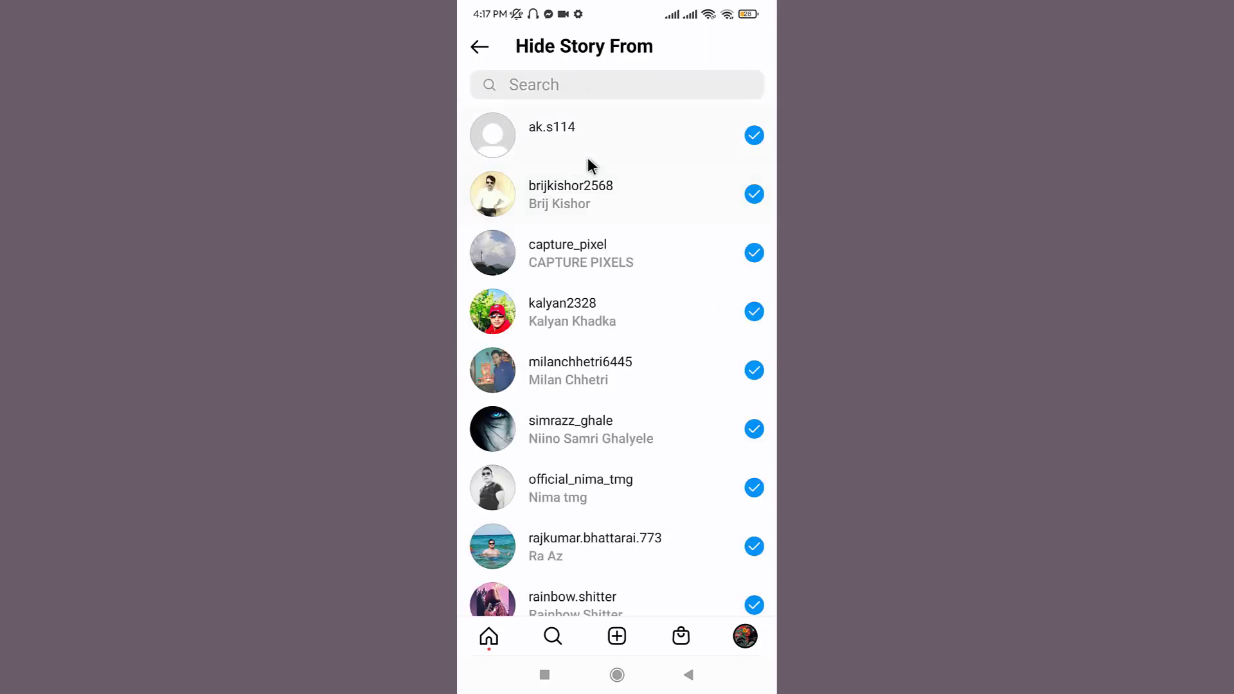
{"action": "left_click", "coordinate": [754, 135]}
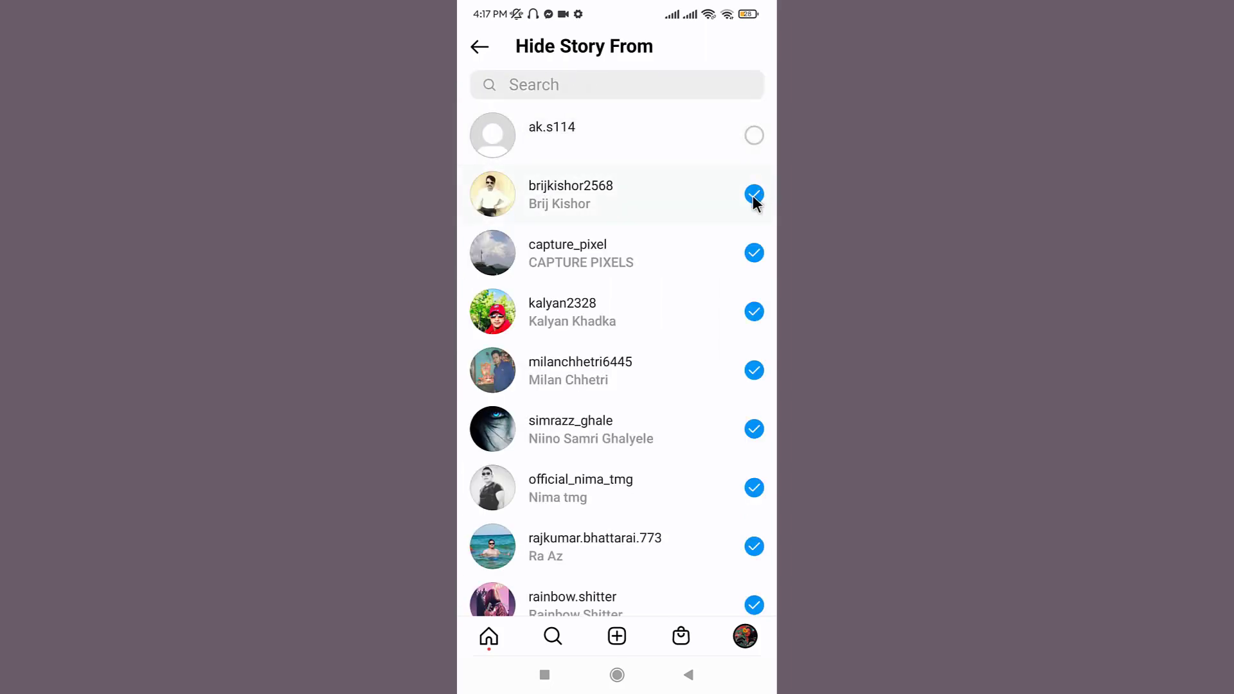
{"action": "scroll", "scroll_direction": "down", "scroll_amount": 3}
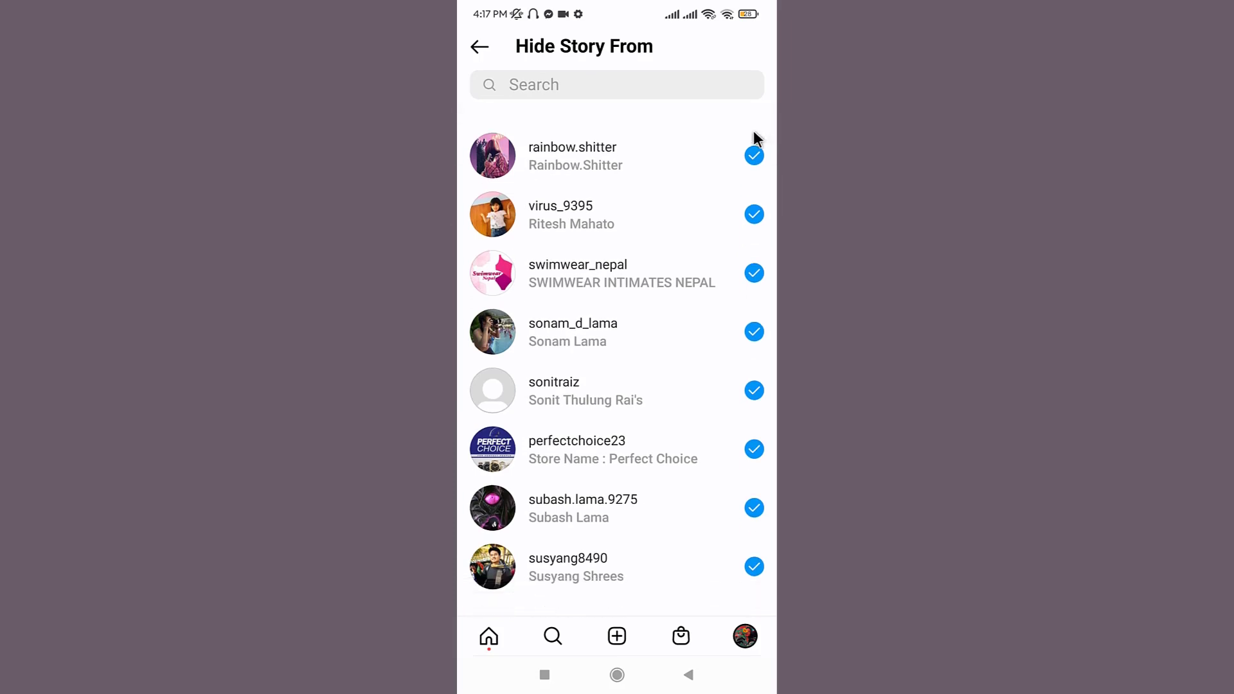